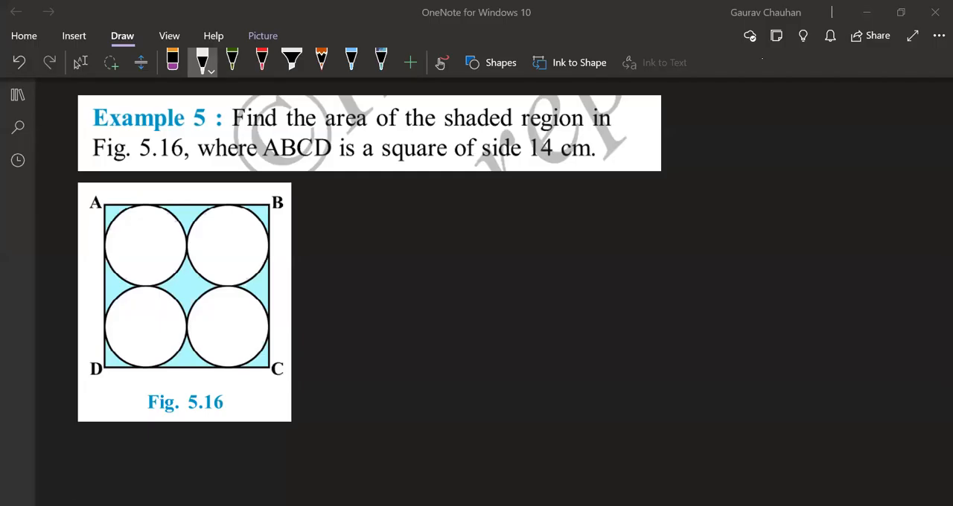
{"action": "mouse_move", "coordinate": [766, 65]}
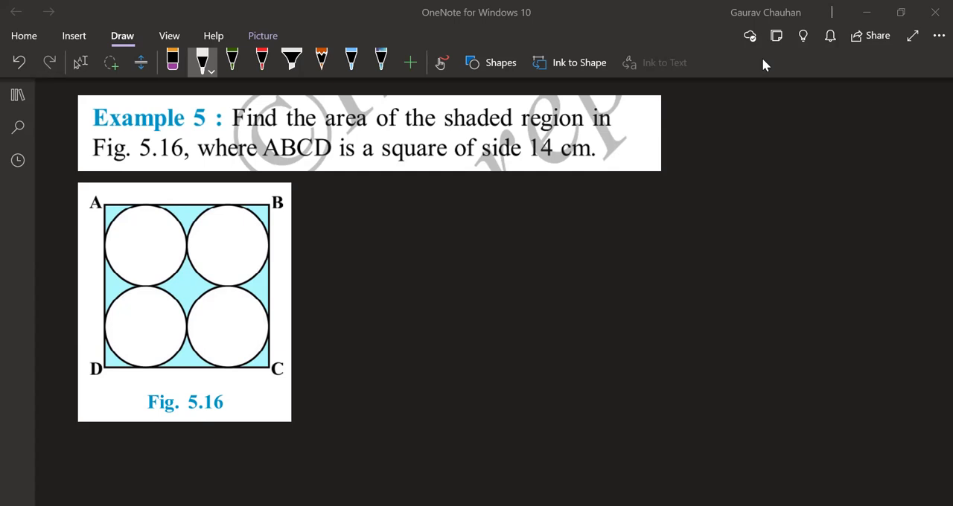
Pick the green pen from the Draw gallery to annotate the Example 5 figure.
{"action": "left_click", "coordinate": [185, 302]}
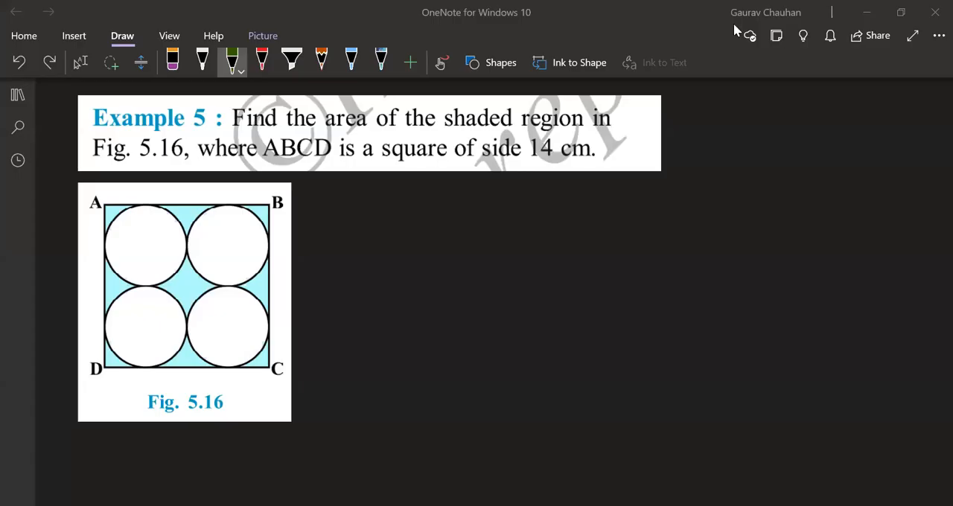
{"action": "mouse_move", "coordinate": [774, 61]}
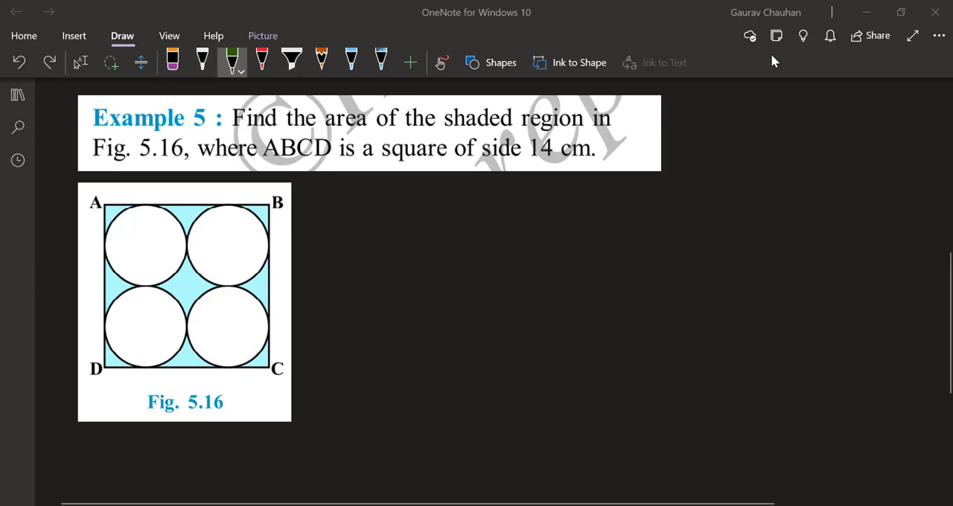
Label side DC as 14 and the arrow across the lower-left circle as 7 in green.
{"action": "left_click_drag", "start_coordinate": [115, 223], "coordinate": [175, 275]}
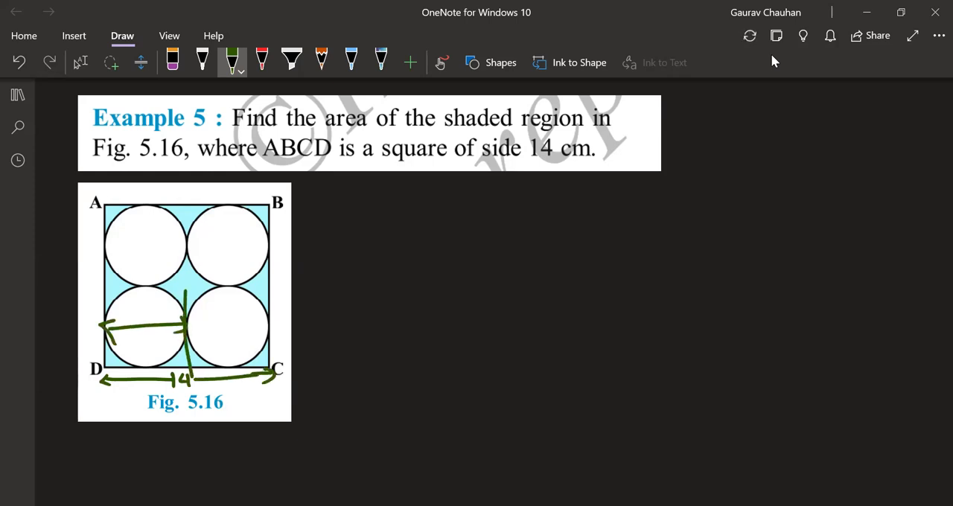
{"action": "left_click_drag", "start_coordinate": [134, 313], "coordinate": [156, 312]}
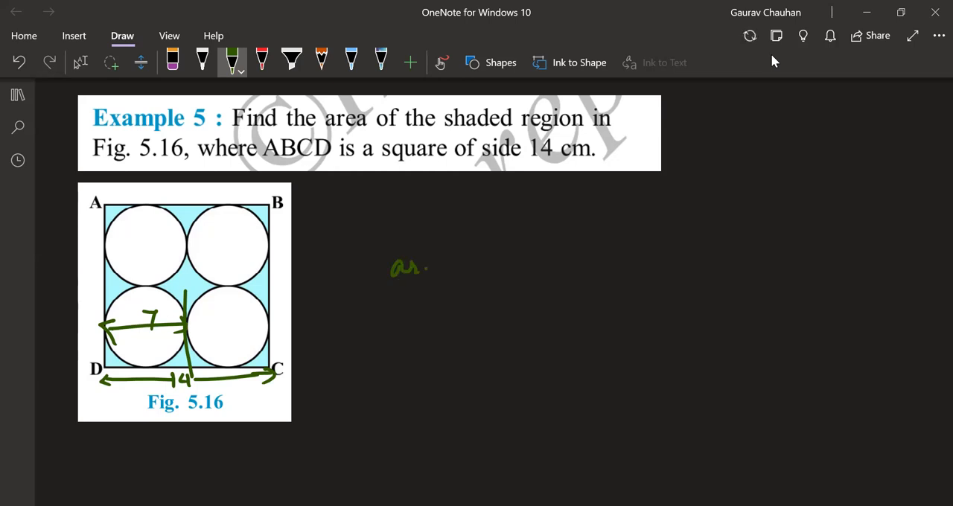
Write ar. shaded region = Ar. square ABCD − 4 × area of one circle, then switch to black ink.
{"action": "type", "text": "shaded region"}
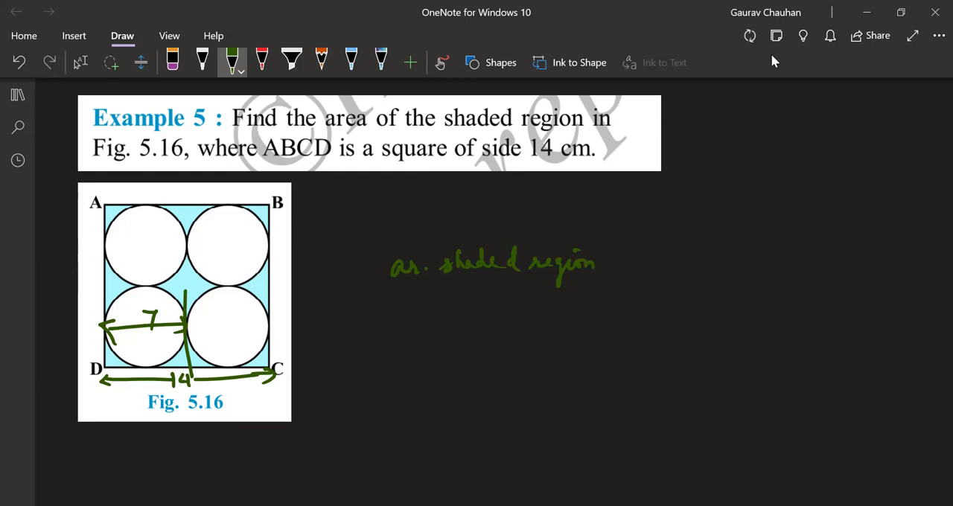
{"action": "left_click_drag", "start_coordinate": [607, 257], "coordinate": [621, 260]}
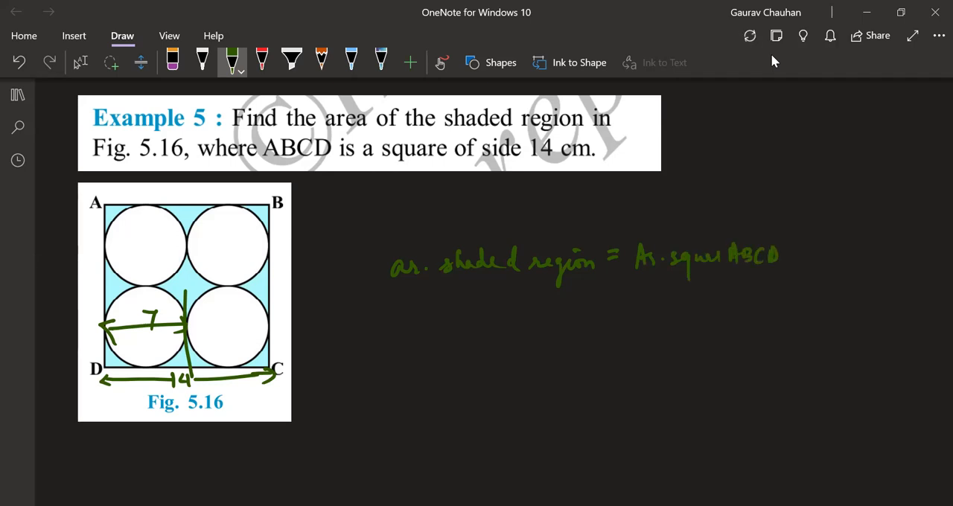
{"action": "left_click_drag", "start_coordinate": [782, 257], "coordinate": [804, 257]}
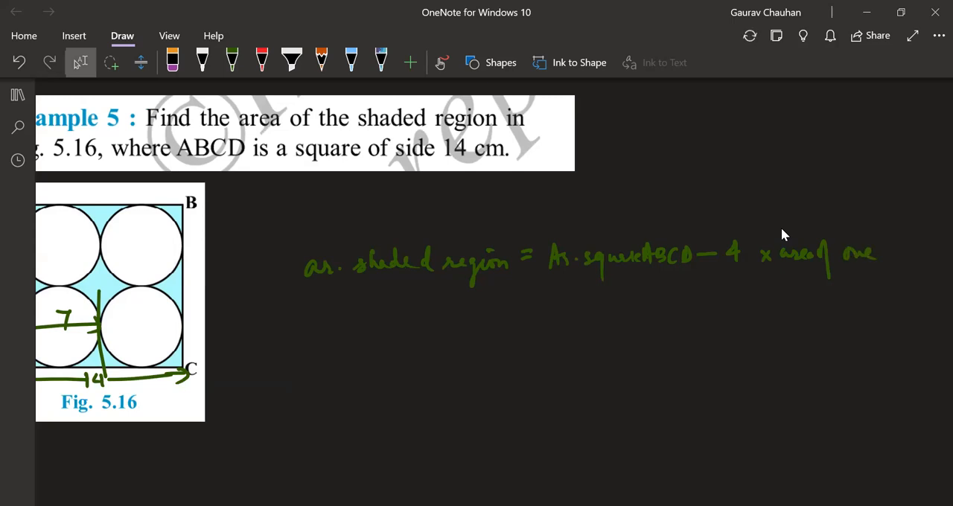
{"action": "type", "text": "circle"}
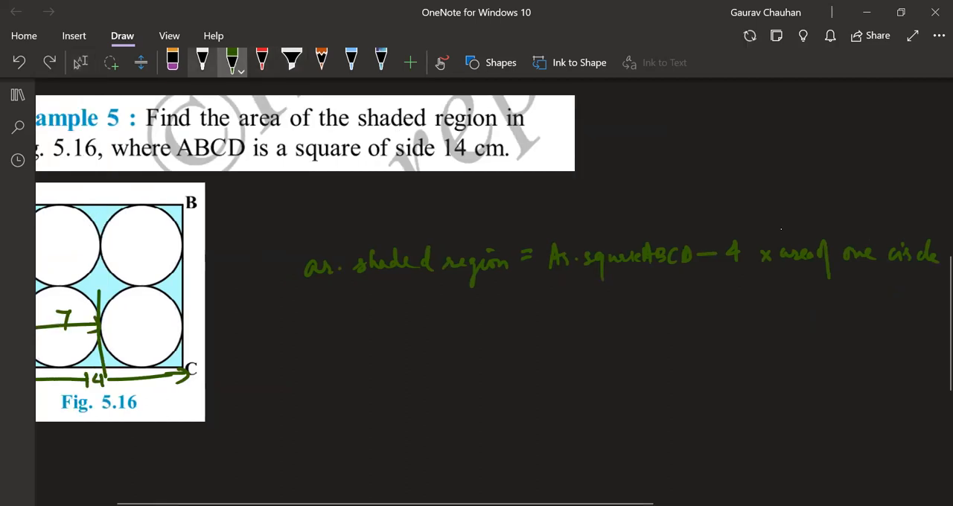
{"action": "left_click", "coordinate": [202, 62]}
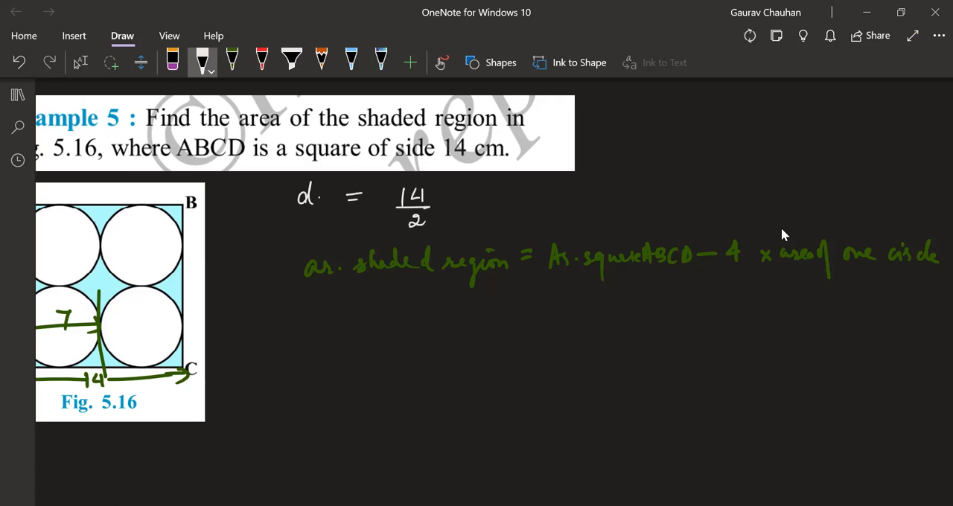
Write d = 14/2 = 7 cm, πd²/4 for one circle and 14×14 − beneath the equation.
{"action": "type", "text": "= 7 cm"}
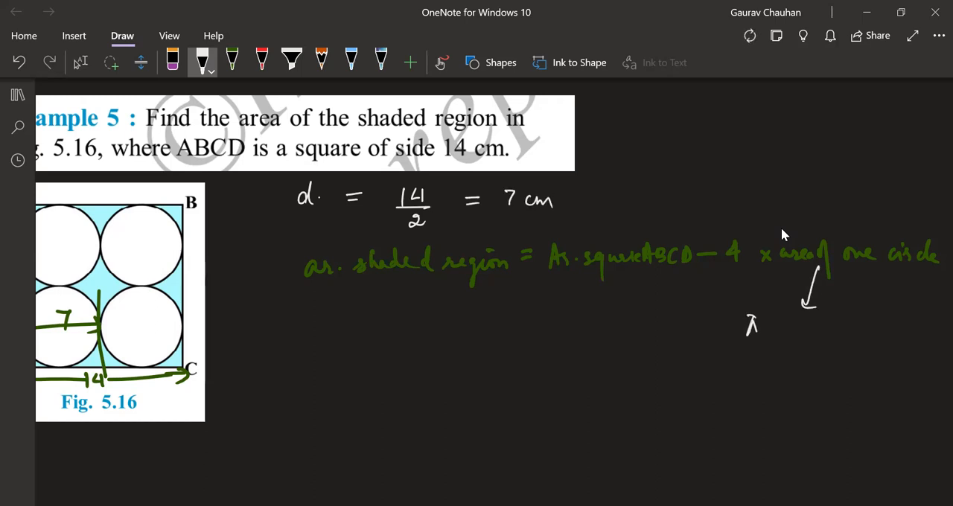
{"action": "left_click_drag", "start_coordinate": [752, 320], "coordinate": [789, 358]}
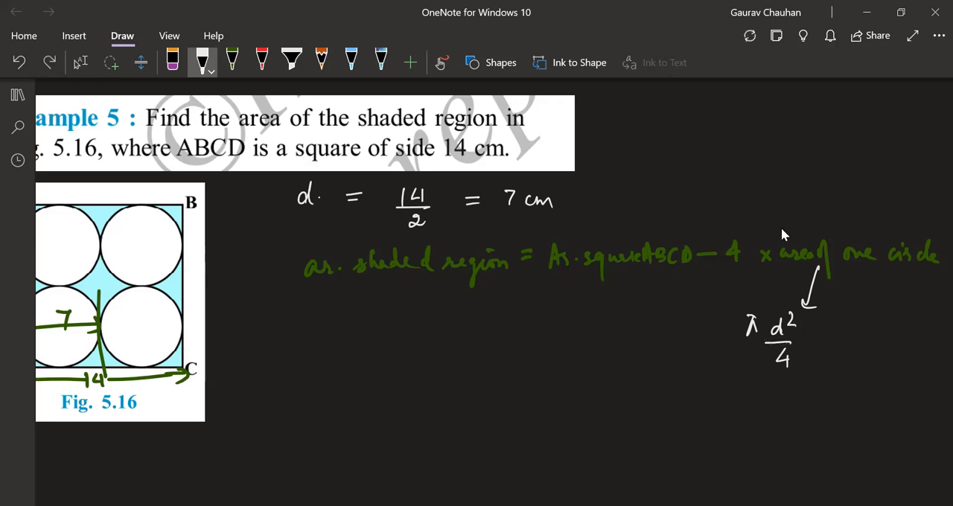
{"action": "left_click_drag", "start_coordinate": [384, 182], "coordinate": [451, 219]}
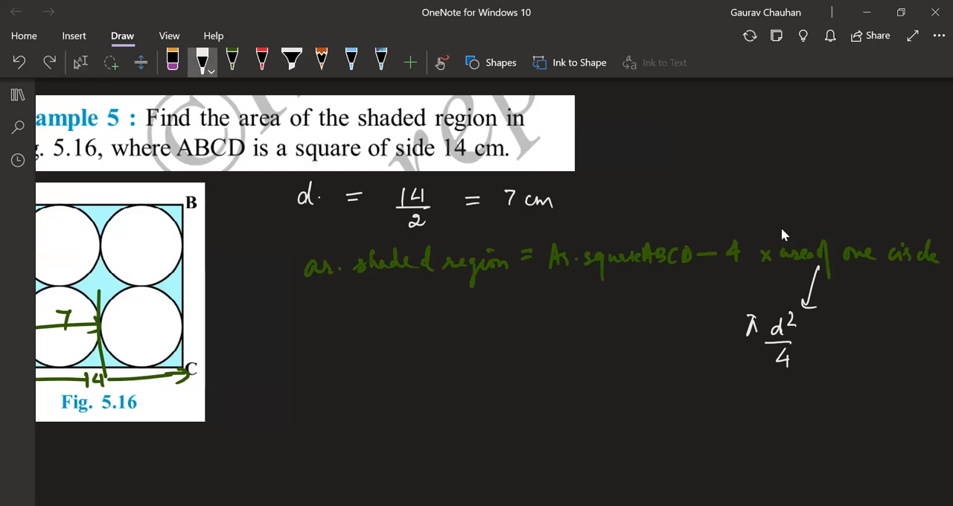
{"action": "left_click_drag", "start_coordinate": [659, 332], "coordinate": [689, 328]}
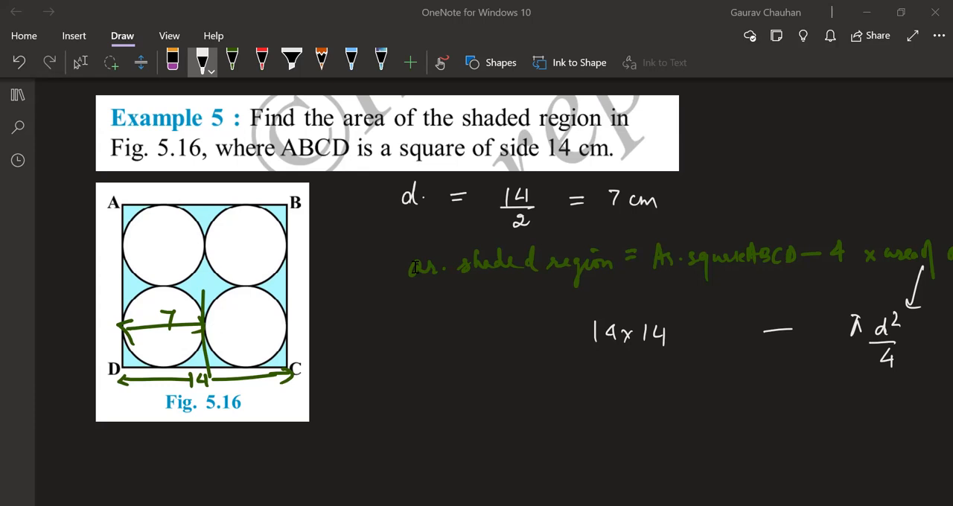
Erase the green 7 and 14 labels and redraw one green arrow across the lower-left circle.
{"action": "left_click", "coordinate": [233, 62]}
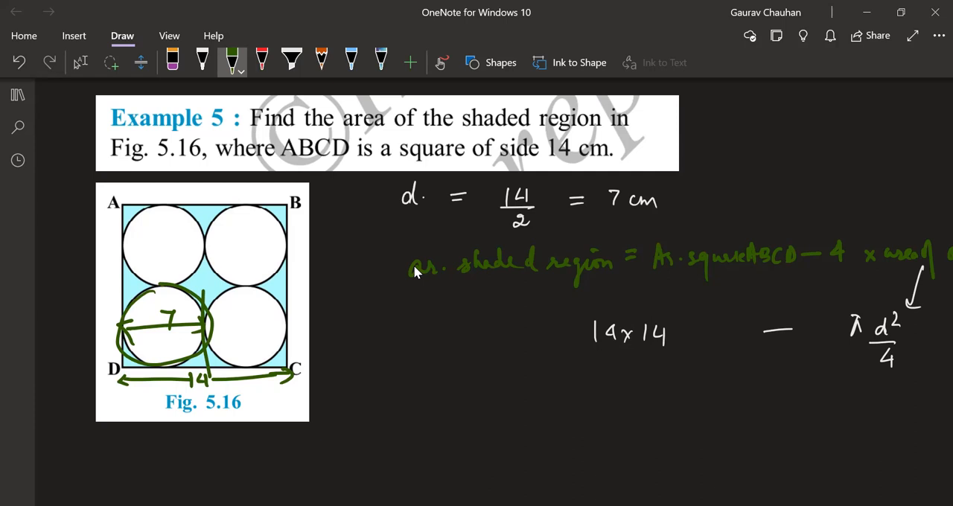
{"action": "left_click", "coordinate": [172, 62]}
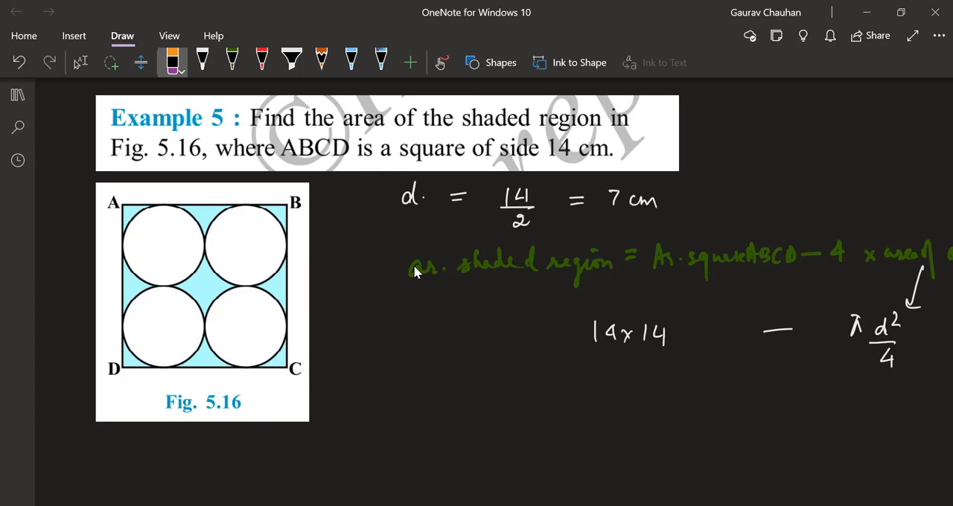
{"action": "left_click", "coordinate": [202, 61]}
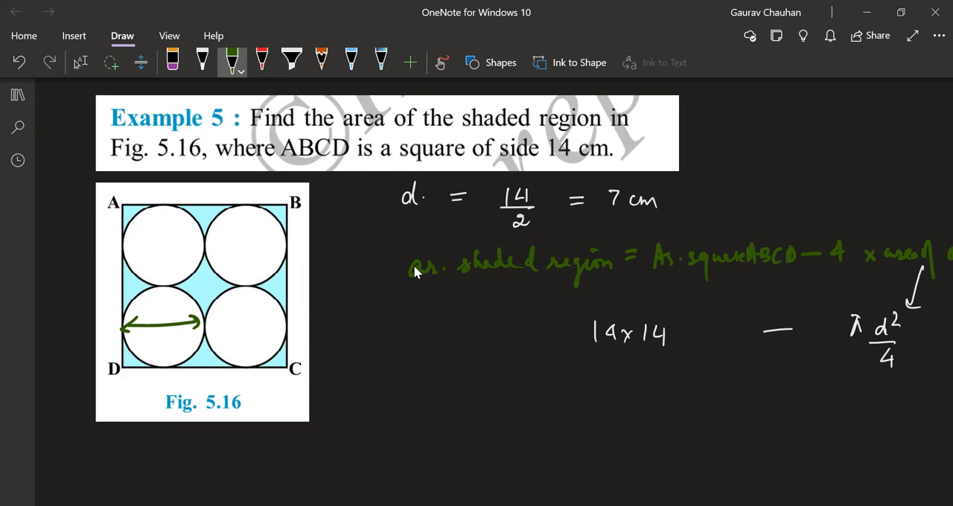
Scroll up to the Example 4 notes and back down to Example 6's Fig. 5.17.
{"action": "scroll", "scroll_direction": "up", "scroll_amount": 3}
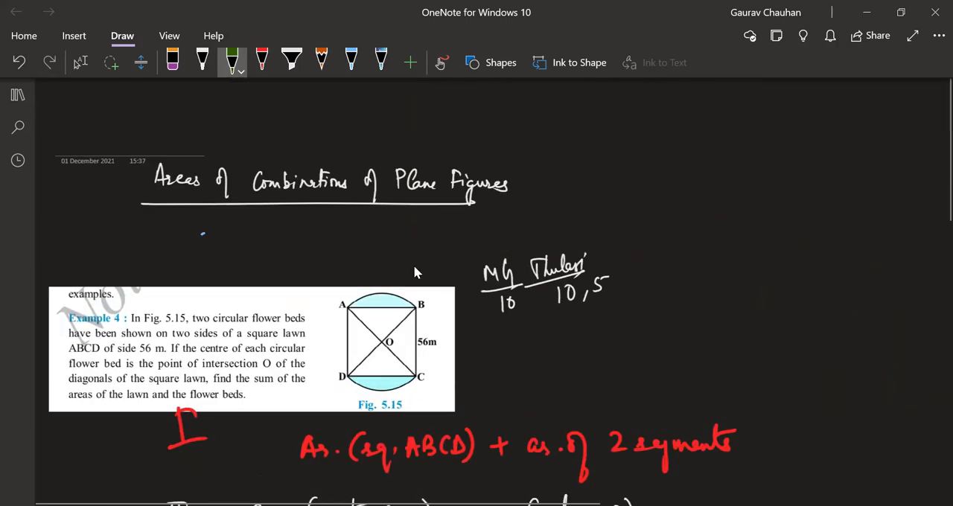
{"action": "scroll", "scroll_direction": "down", "scroll_amount": 3}
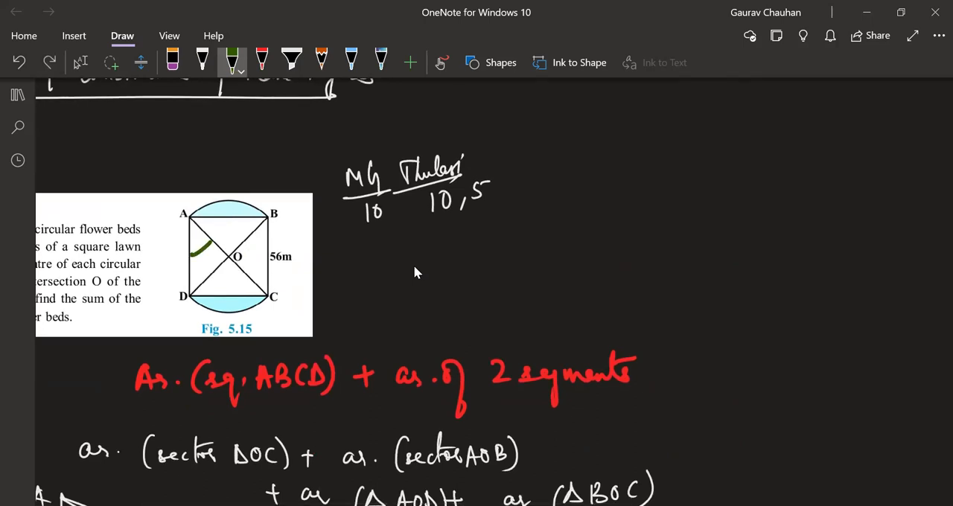
{"action": "scroll", "scroll_direction": "down", "scroll_amount": 3}
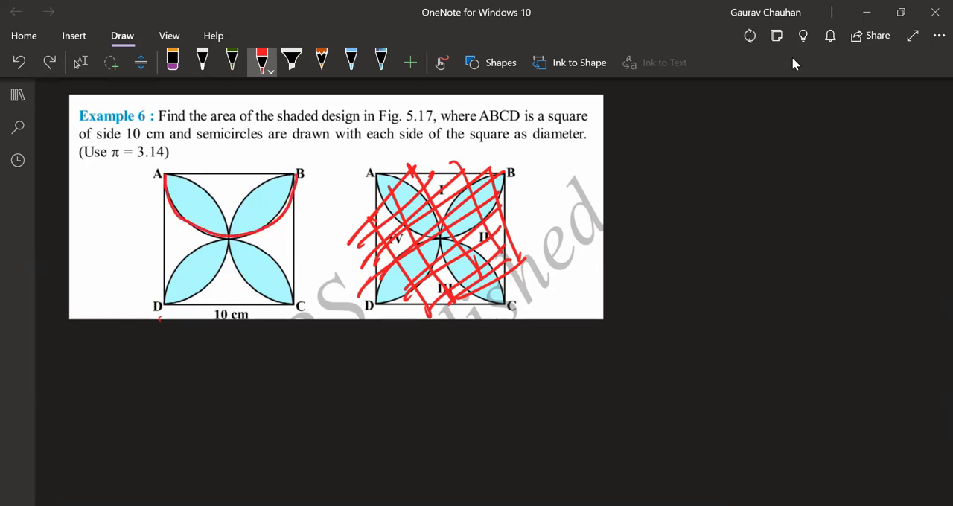
Erase the red arc over AB and handwrite the responder list with a count of 10.
{"action": "left_click_drag", "start_coordinate": [171, 179], "coordinate": [213, 283]}
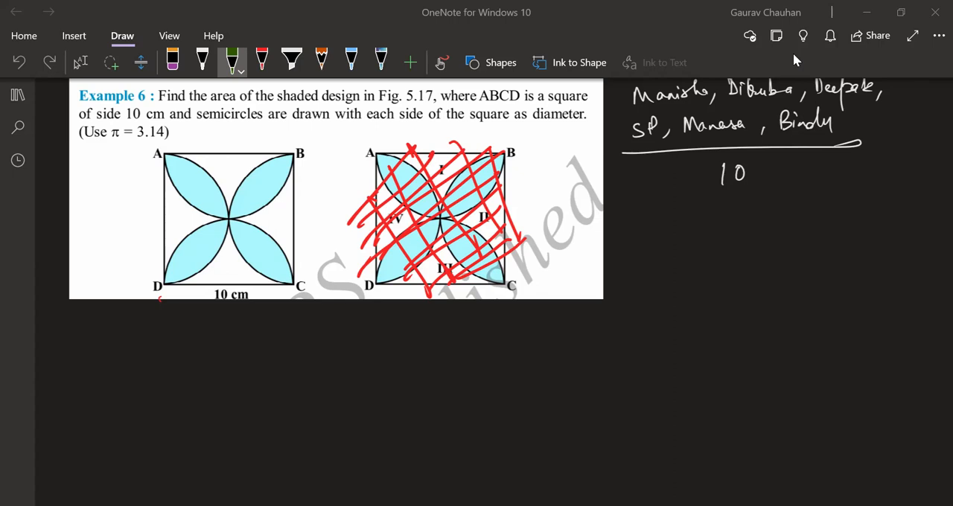
{"action": "left_click_drag", "start_coordinate": [182, 179], "coordinate": [216, 257]}
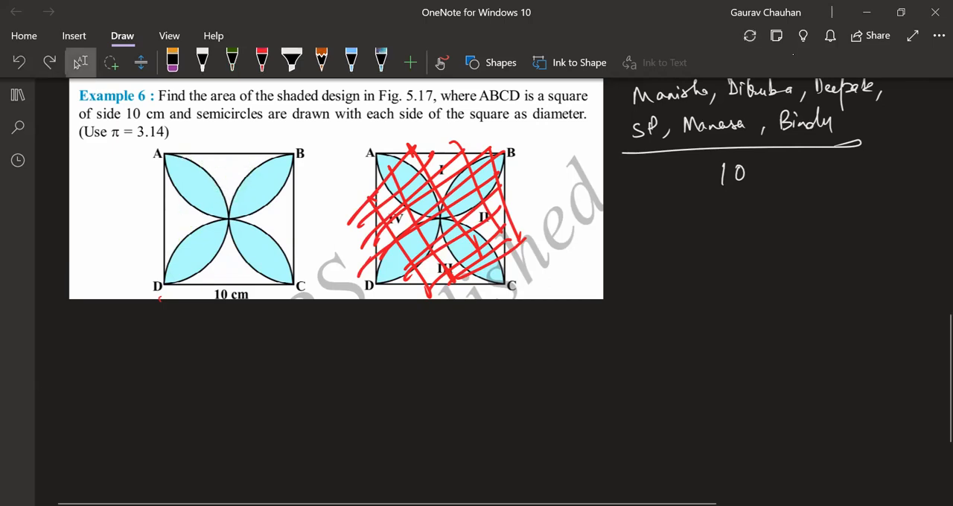
Write Area shaded = Ar. sq. ABCD − sum of areas I, II, III, IV in white ink.
{"action": "left_click", "coordinate": [232, 62]}
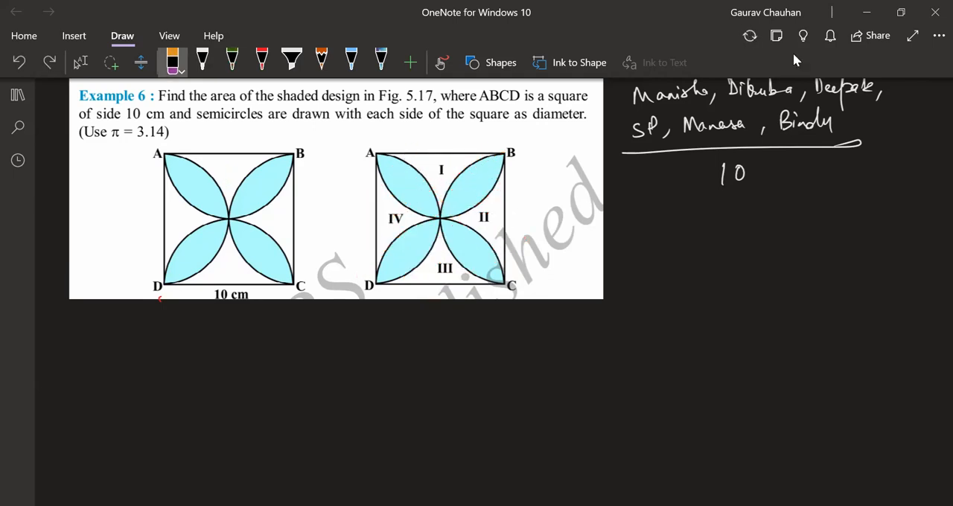
{"action": "left_click", "coordinate": [202, 59]}
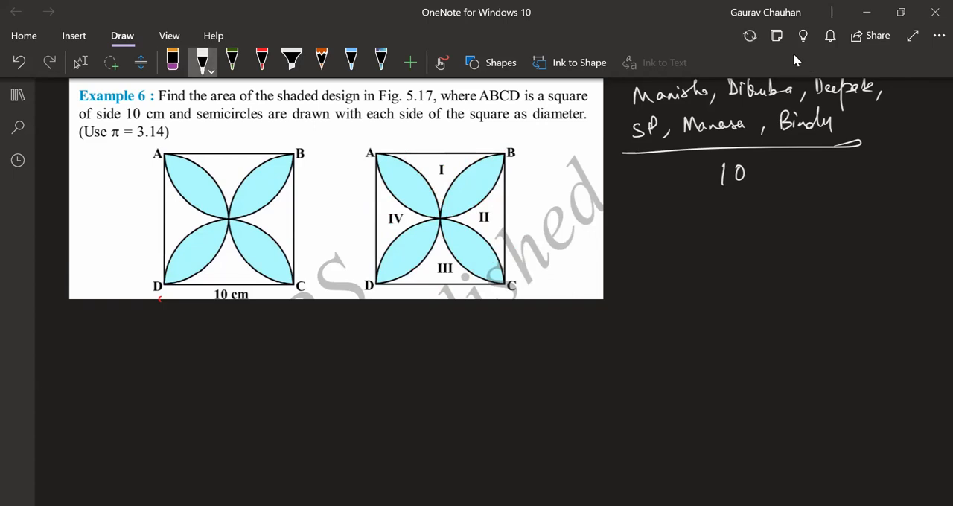
{"action": "type", "text": "Area &"}
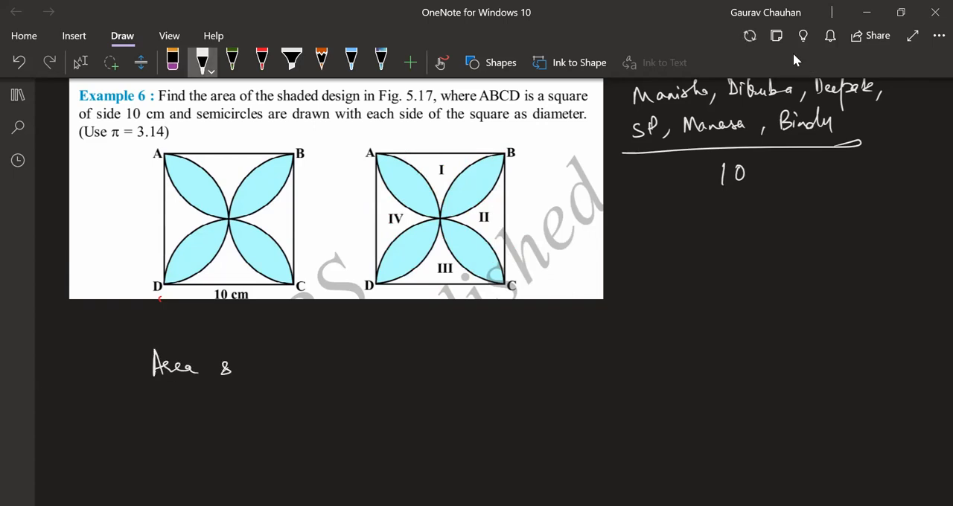
{"action": "type", "text": "shaded ="}
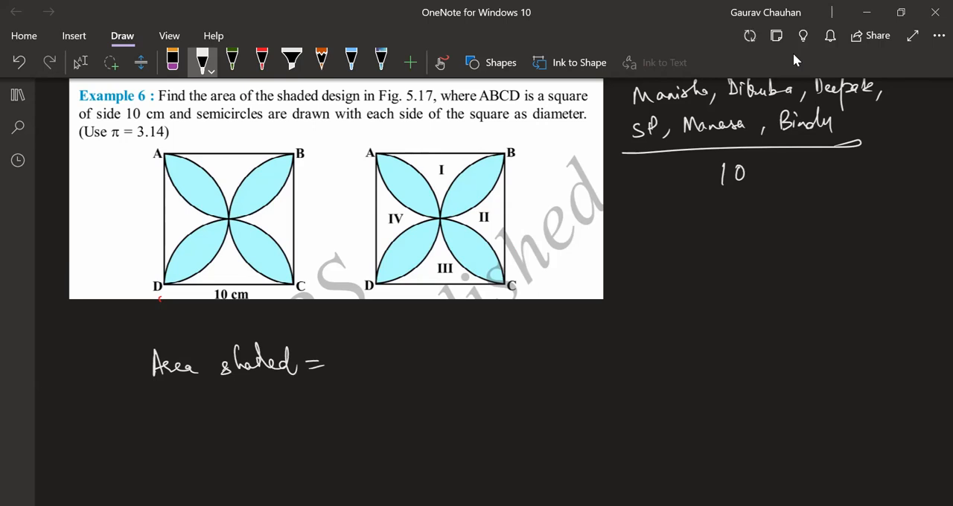
{"action": "type", "text": "Ar"}
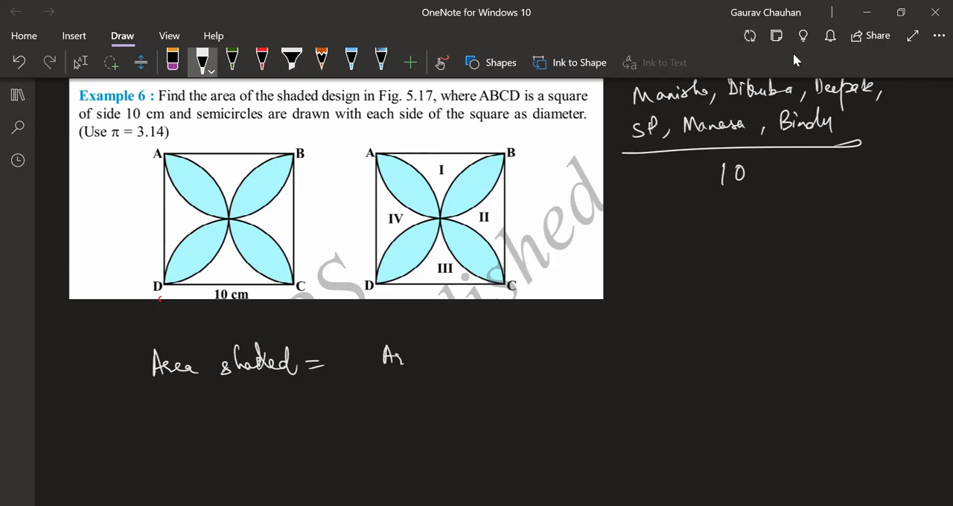
{"action": "type", "text": "sq. ABCD - sum of areas I, II, III,"}
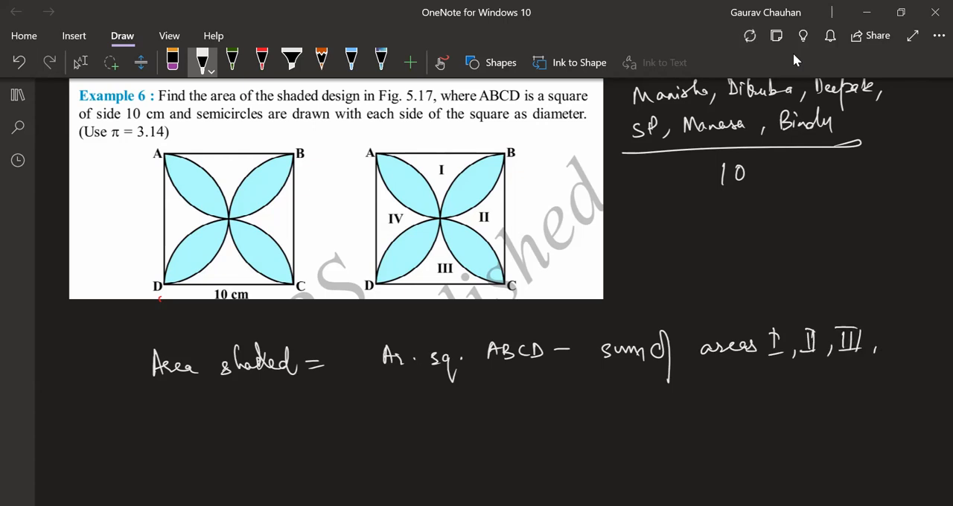
{"action": "type", "text": "IV"}
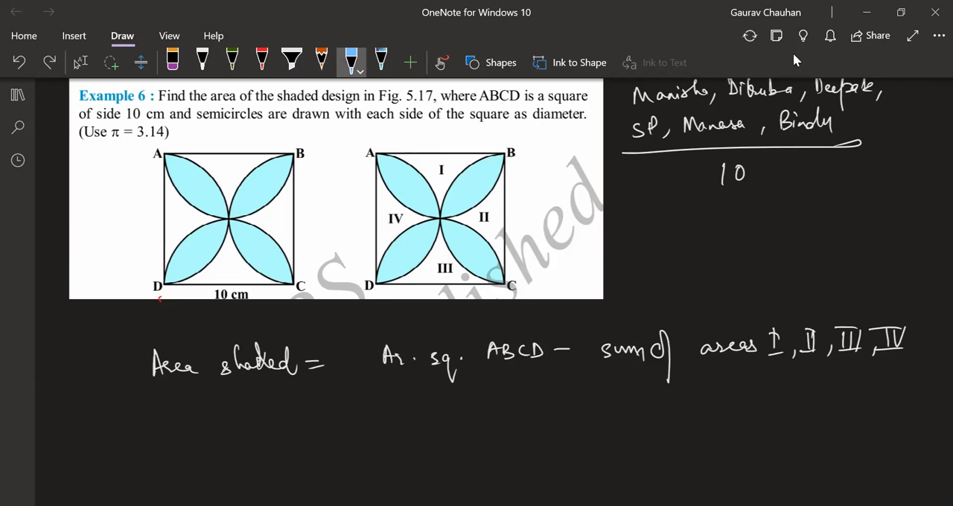
{"action": "left_click", "coordinate": [261, 62]}
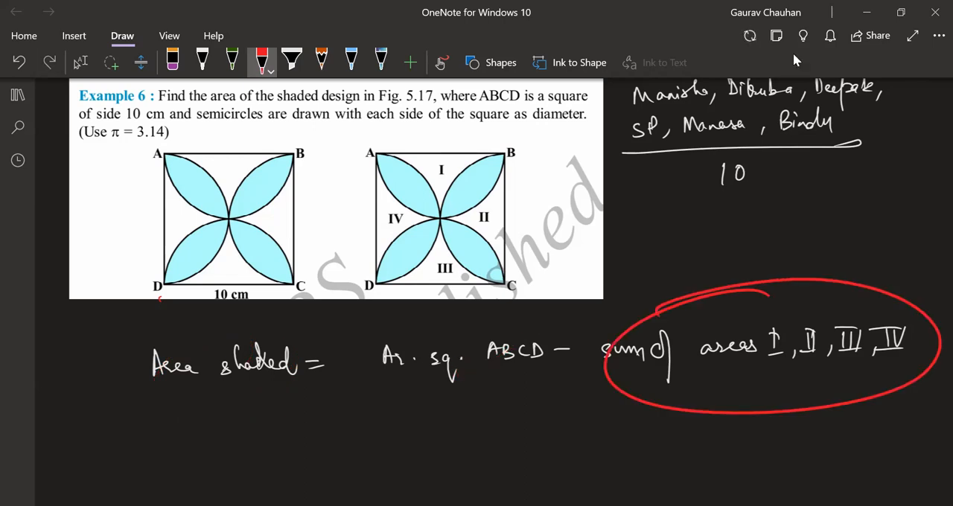
{"action": "key", "text": "ctrl+z"}
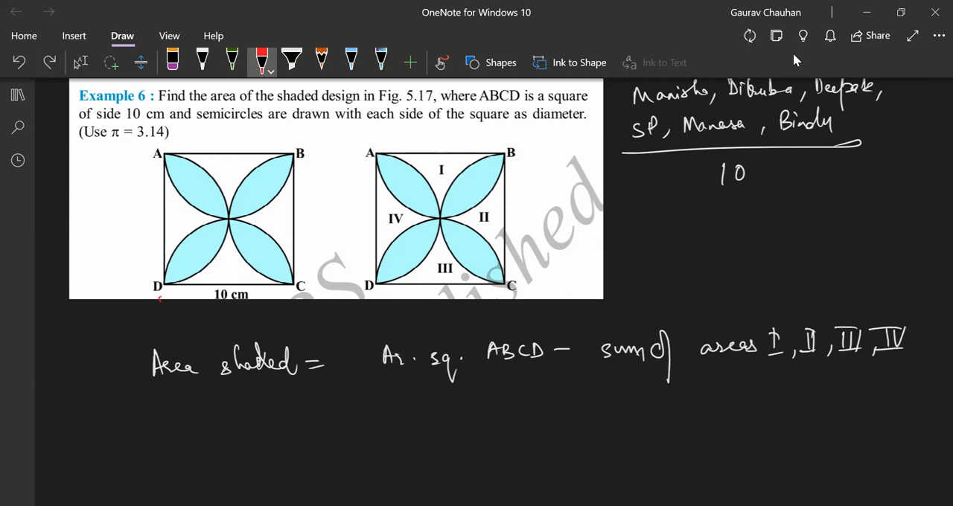
{"action": "left_click_drag", "start_coordinate": [429, 157], "coordinate": [455, 186]}
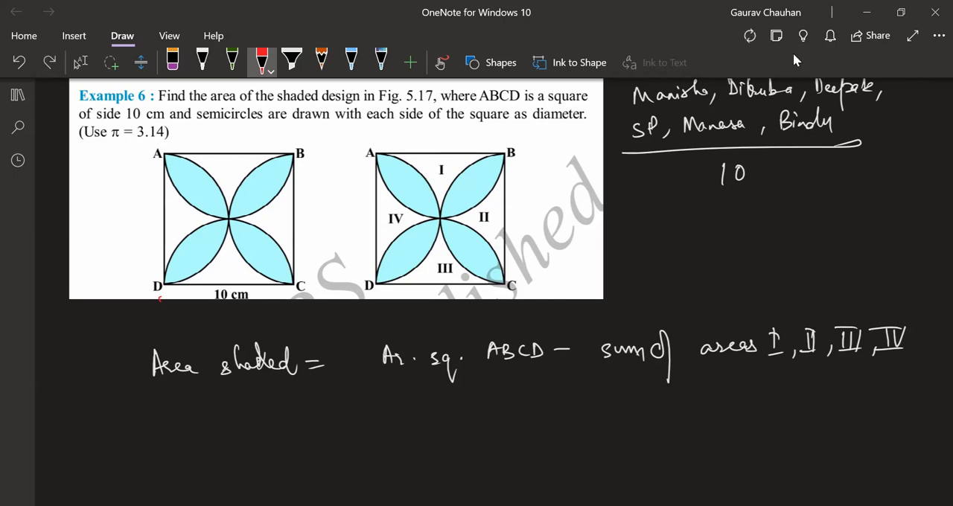
{"action": "left_click_drag", "start_coordinate": [376, 158], "coordinate": [432, 218]}
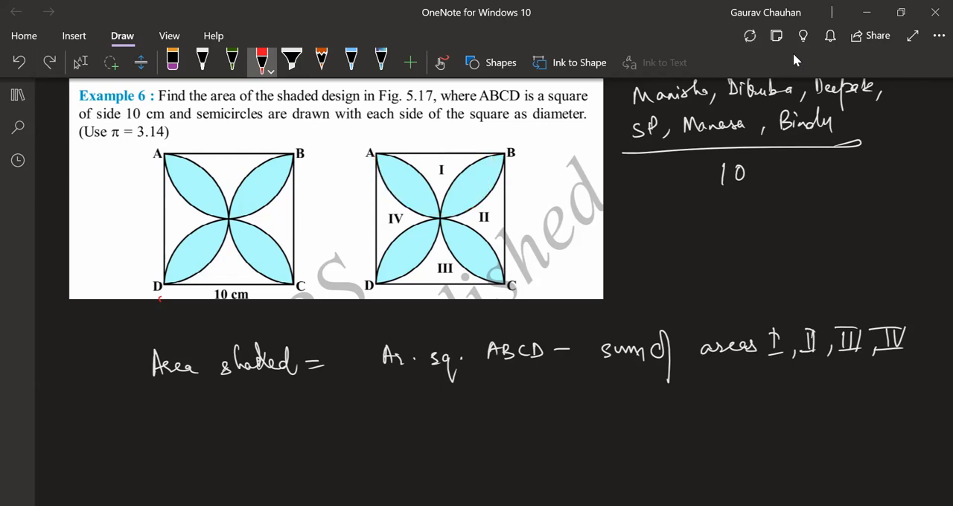
{"action": "left_click_drag", "start_coordinate": [370, 153], "coordinate": [512, 291]}
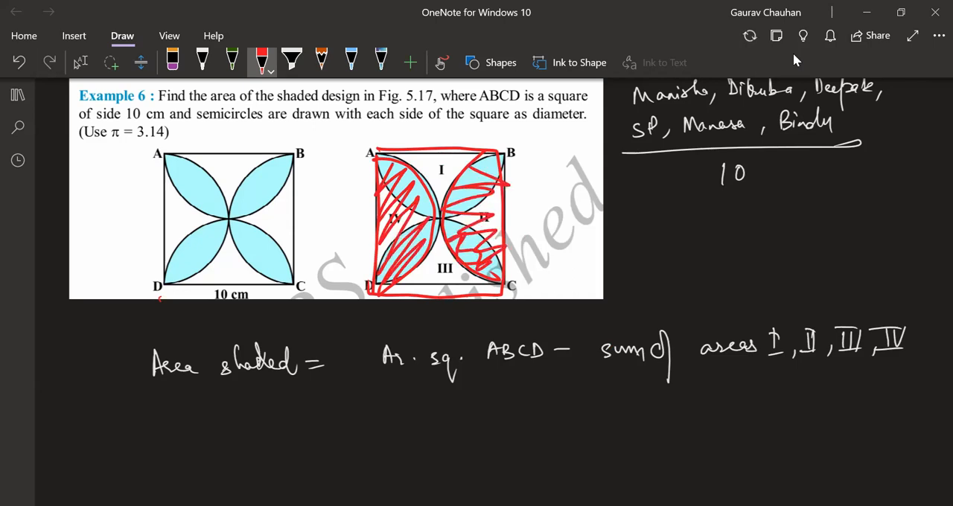
{"action": "left_click", "coordinate": [232, 61]}
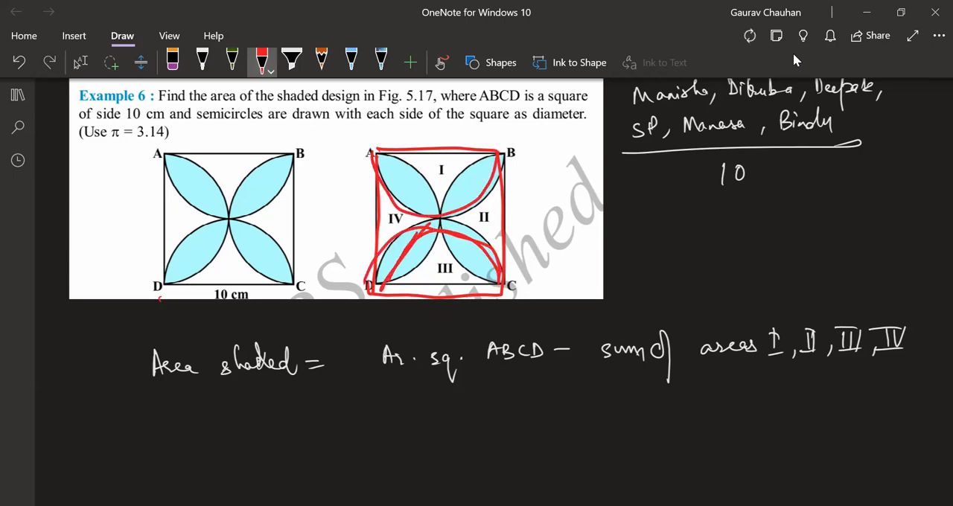
{"action": "left_click_drag", "start_coordinate": [380, 254], "coordinate": [484, 268]}
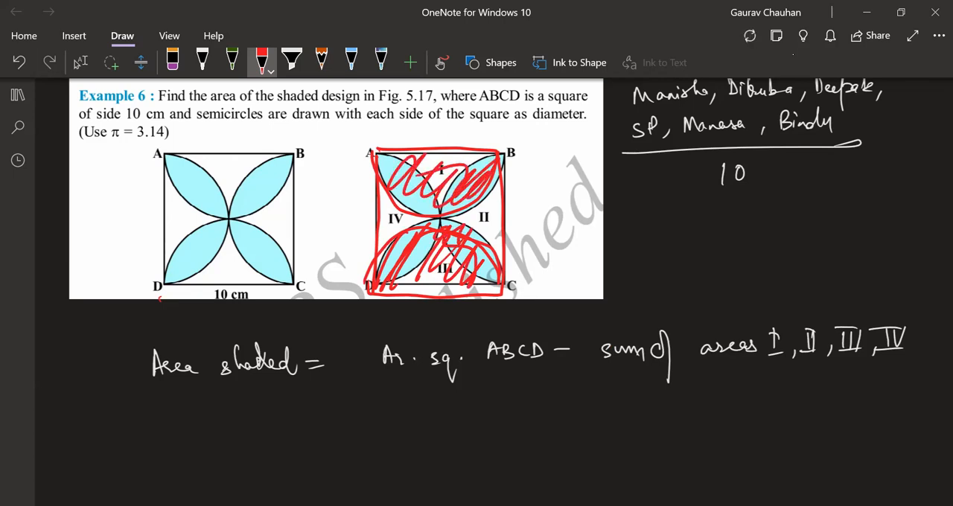
{"action": "left_click", "coordinate": [232, 61]}
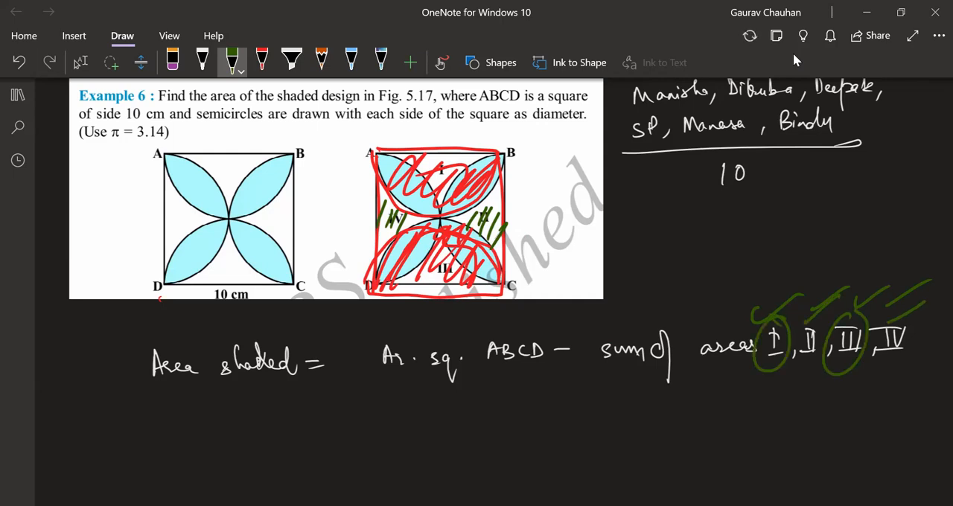
{"action": "left_click_drag", "start_coordinate": [614, 386], "coordinate": [775, 386]}
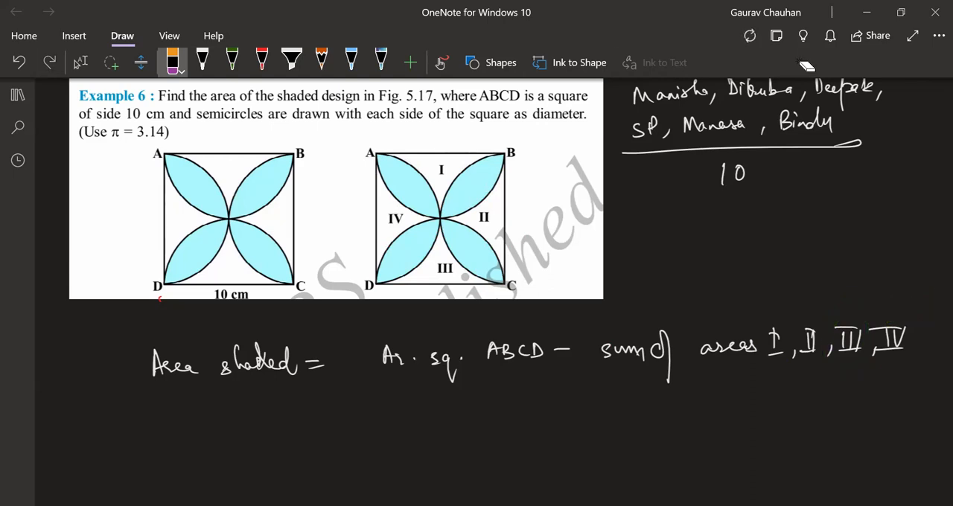
Mark regions I–IV in green and write area (I and III) = ar. square ABCD − ar. semicircle × 2.
{"action": "left_click", "coordinate": [202, 62]}
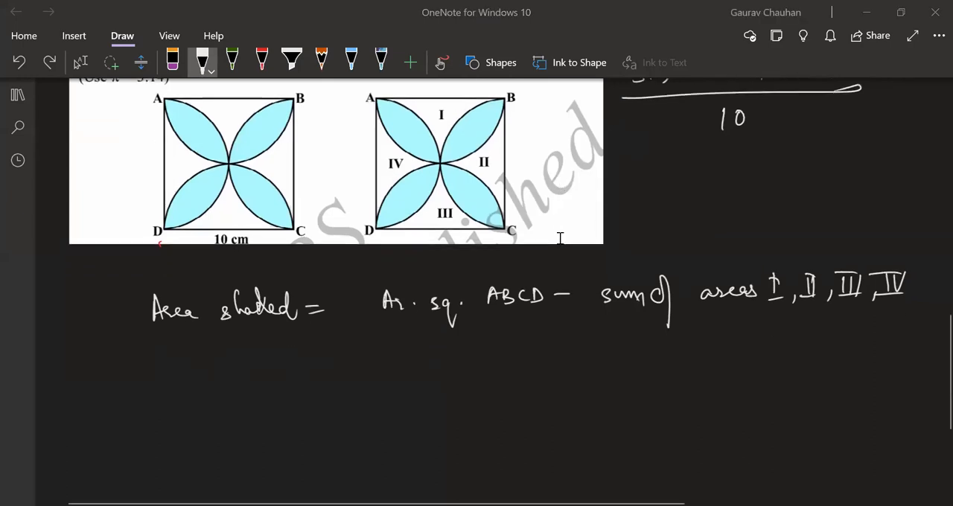
{"action": "mouse_move", "coordinate": [560, 242]}
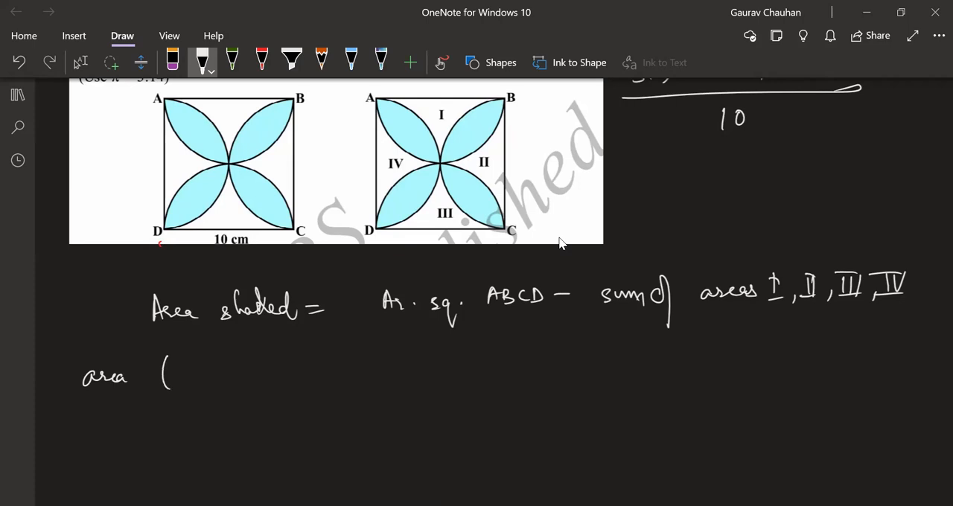
{"action": "left_click_drag", "start_coordinate": [311, 161], "coordinate": [365, 155]}
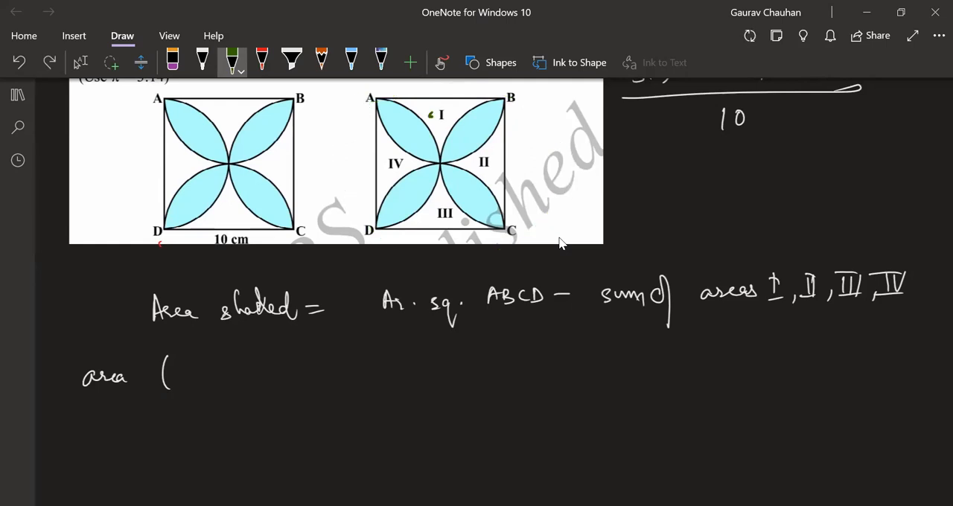
{"action": "left_click_drag", "start_coordinate": [447, 111], "coordinate": [462, 209]}
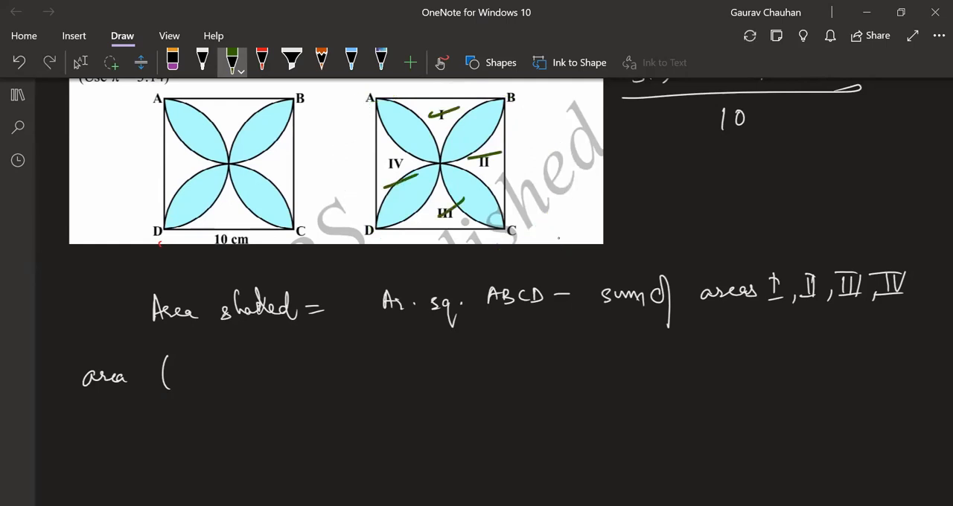
{"action": "left_click", "coordinate": [18, 62]}
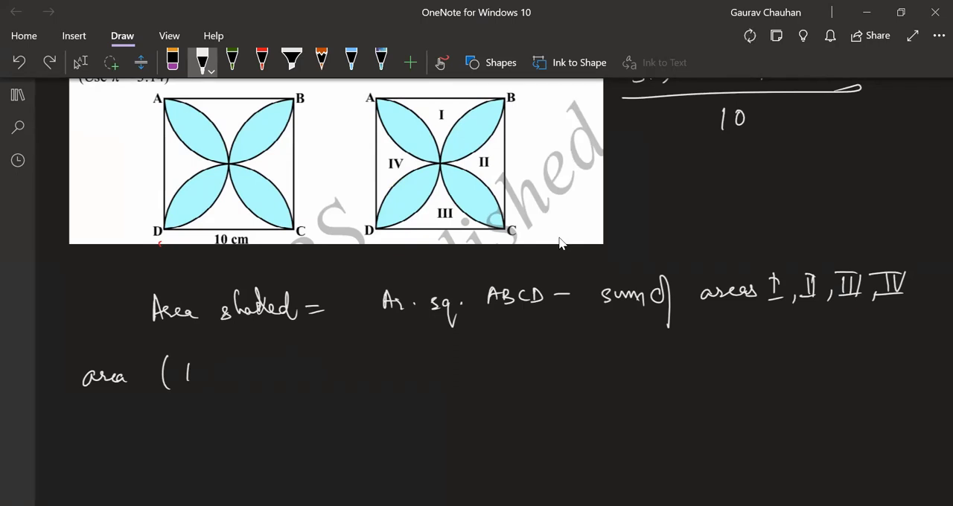
{"action": "type", "text": "I and II"}
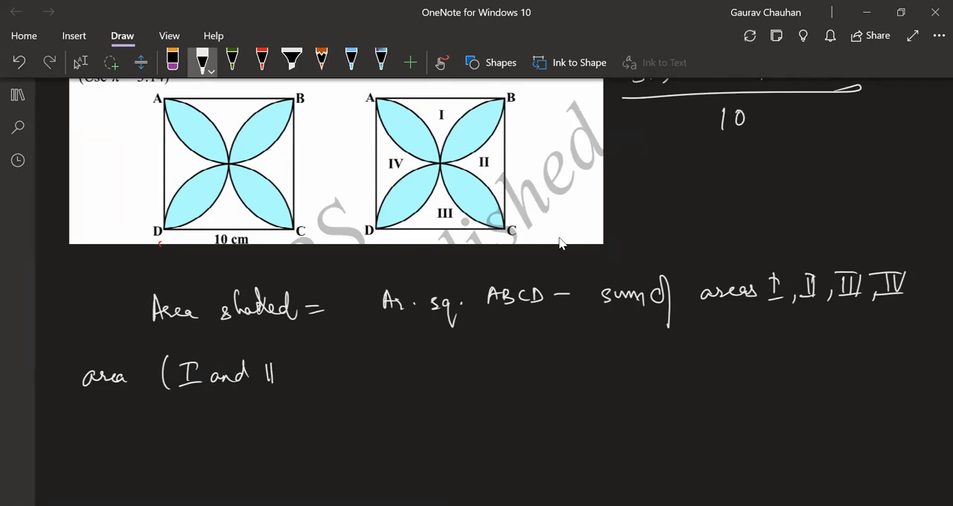
{"action": "type", "text": "III) = ar. square ABCD - ar. semicircle x 2"}
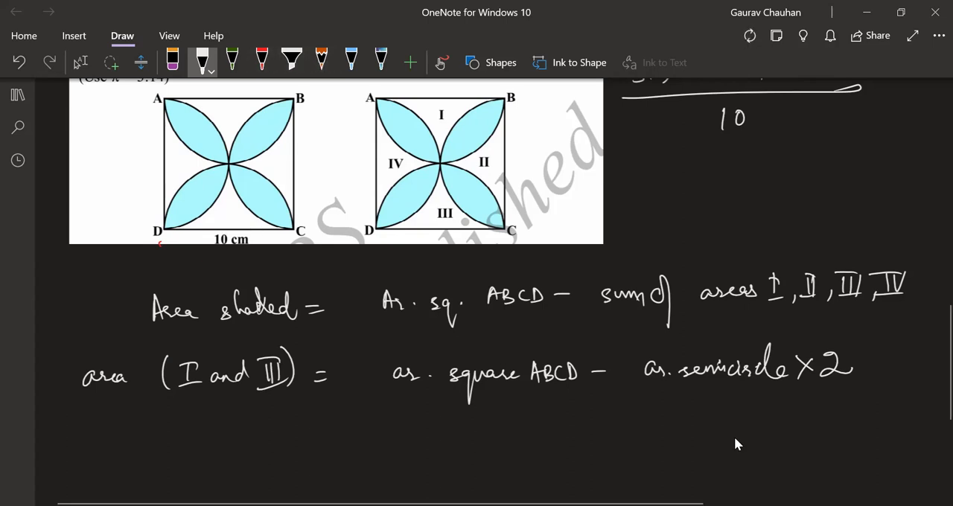
Write r of each semicircle = 10/2 = 5 cm in orange ink.
{"action": "left_click", "coordinate": [321, 60]}
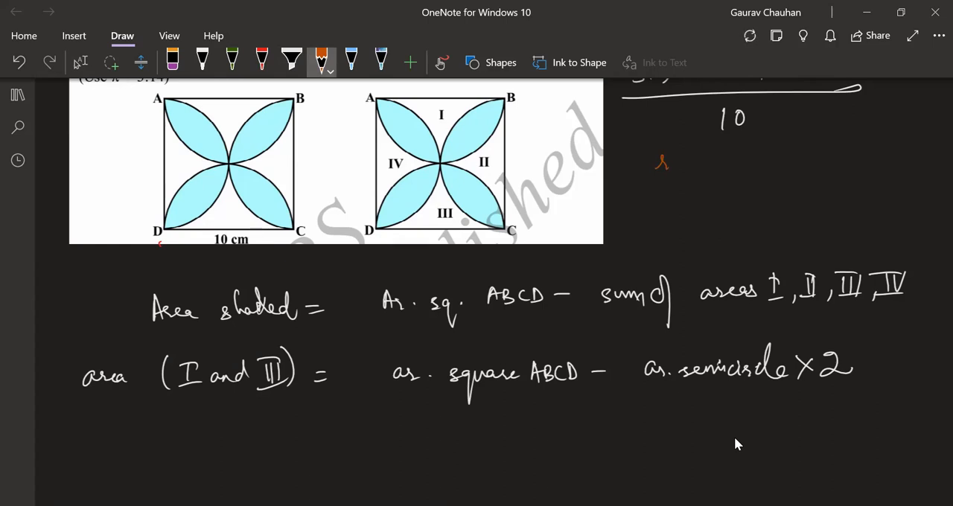
{"action": "left_click_drag", "start_coordinate": [674, 171], "coordinate": [704, 156]}
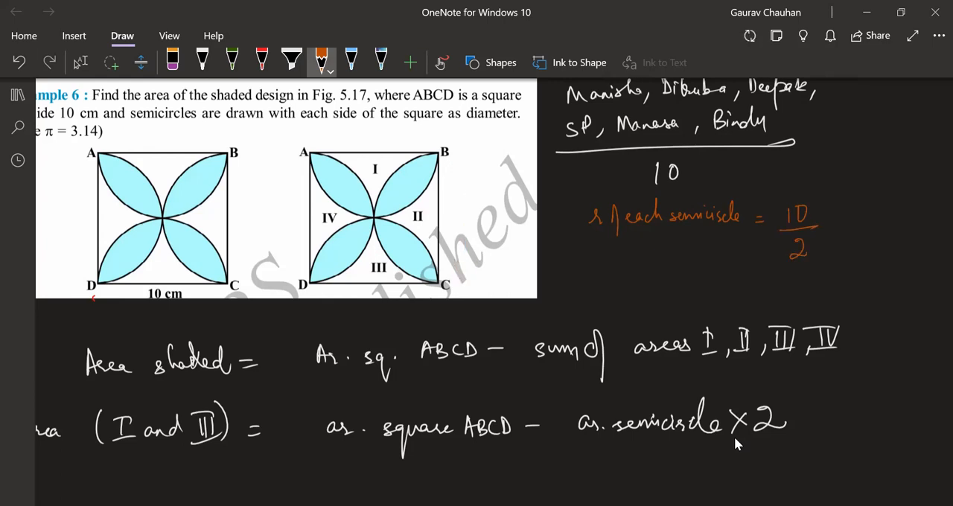
{"action": "type", "text": "=5"}
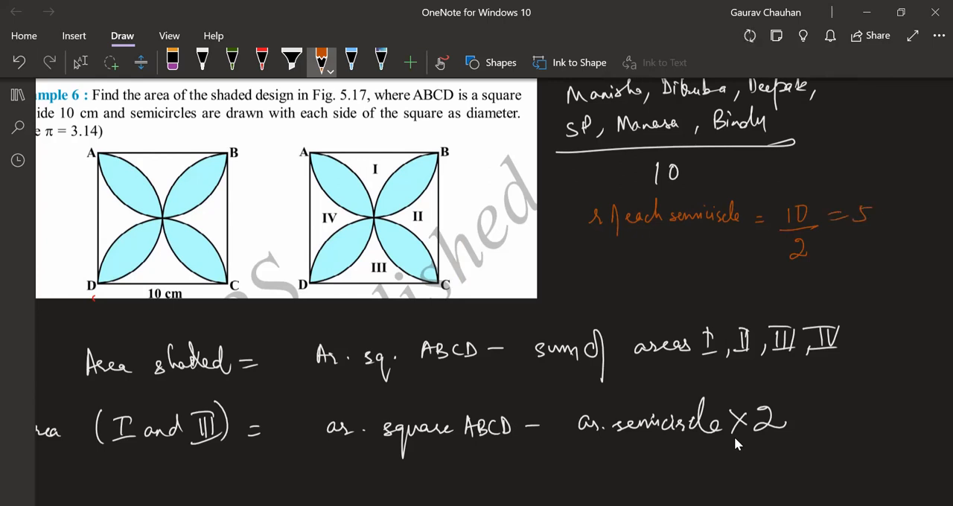
{"action": "scroll", "scroll_direction": "down", "scroll_amount": 3}
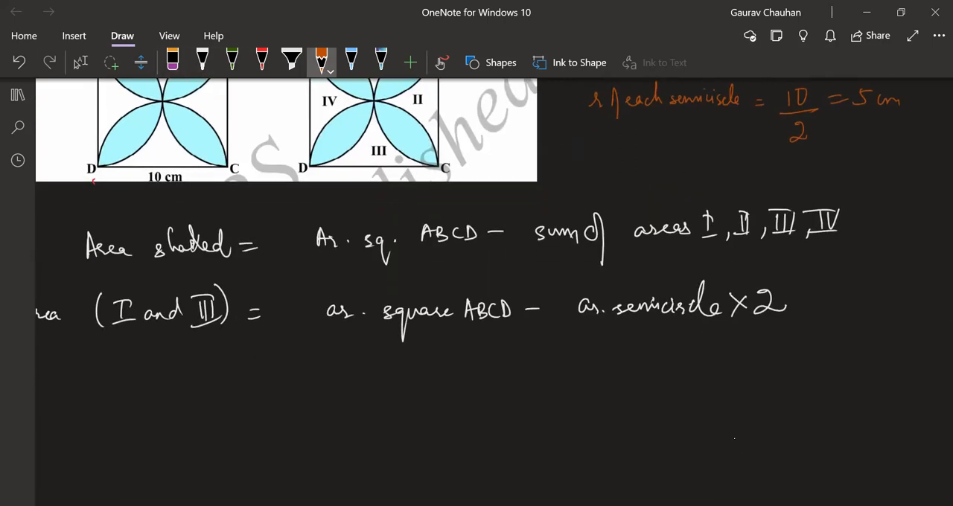
In white ink, write ½ × πr² × 2 beneath the semicircle term and cancel the ½ against the 2.
{"action": "left_click", "coordinate": [203, 61]}
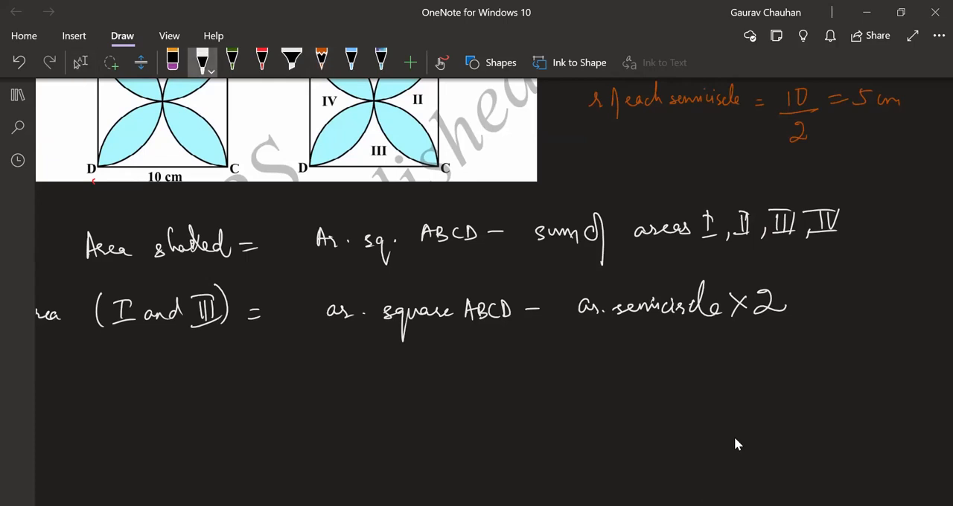
{"action": "left_click_drag", "start_coordinate": [585, 330], "coordinate": [607, 332]}
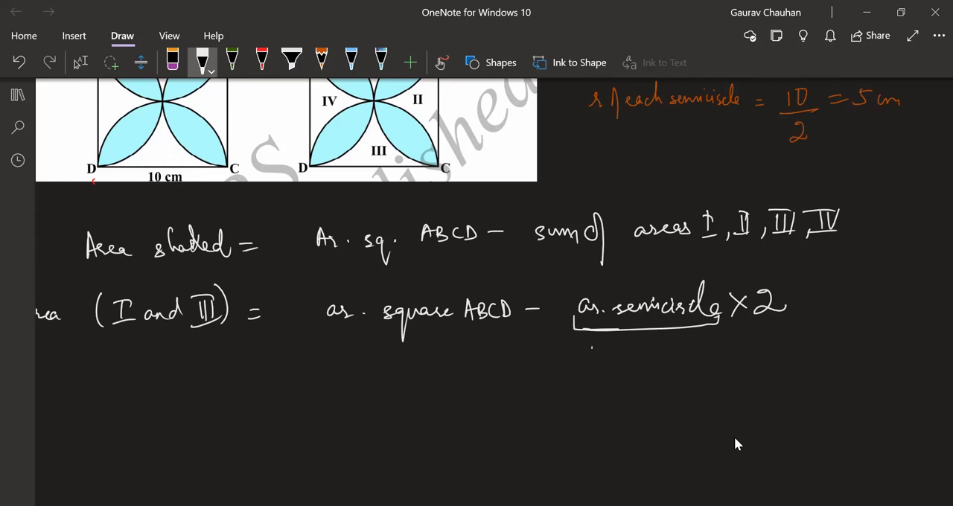
{"action": "left_click_drag", "start_coordinate": [600, 338], "coordinate": [589, 361]}
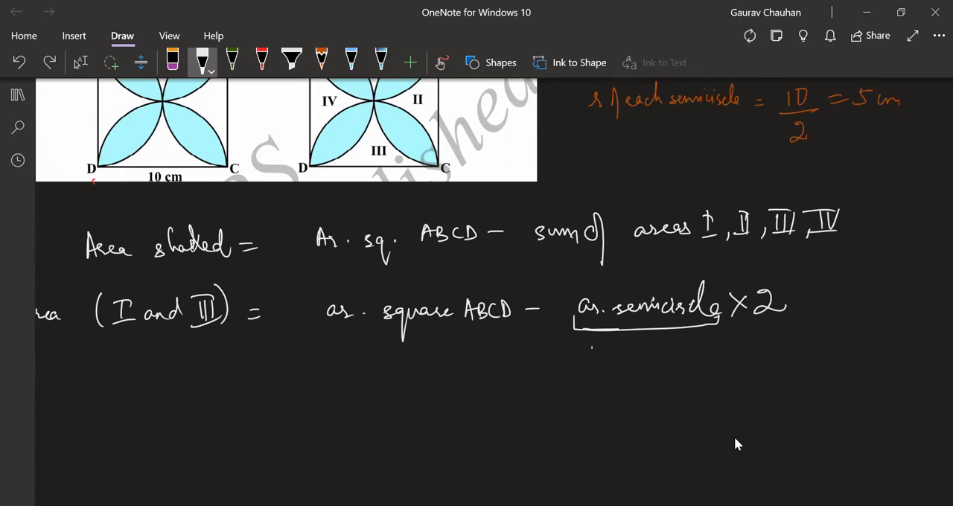
{"action": "left_click_drag", "start_coordinate": [581, 357], "coordinate": [581, 391]}
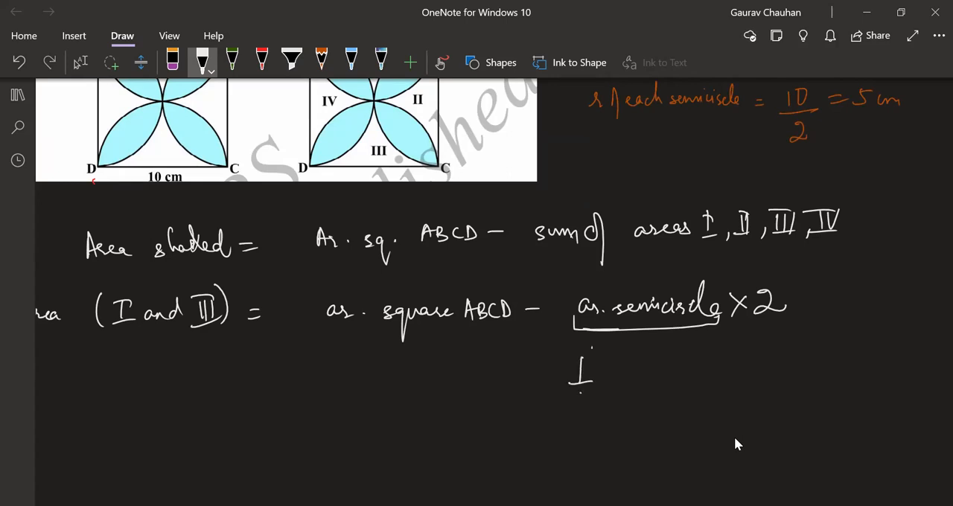
{"action": "left_click_drag", "start_coordinate": [580, 380], "coordinate": [663, 380]}
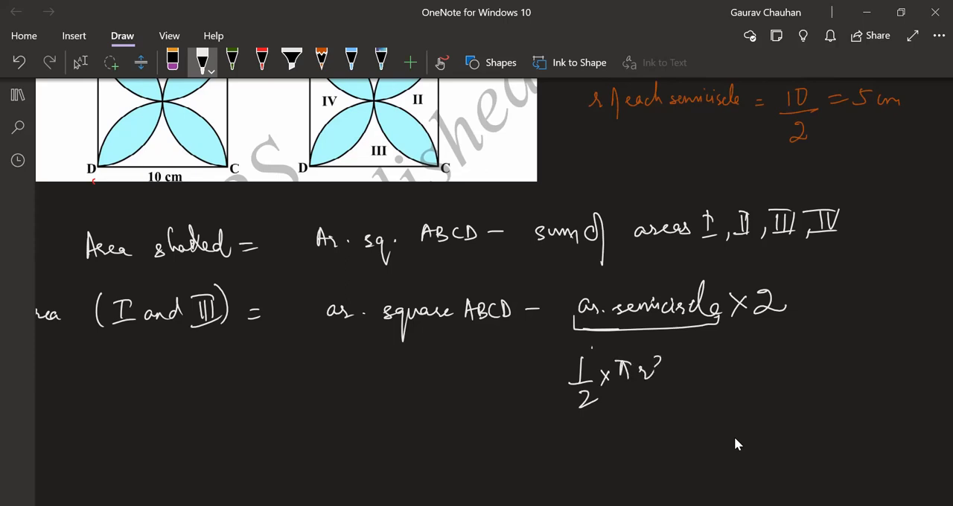
{"action": "left_click_drag", "start_coordinate": [674, 372], "coordinate": [752, 365]}
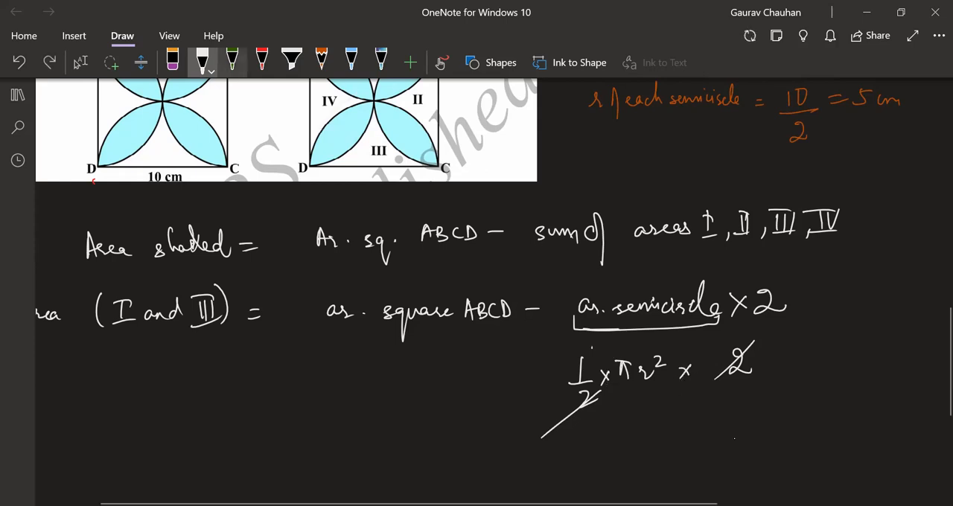
{"action": "left_click_drag", "start_coordinate": [208, 380], "coordinate": [227, 380]}
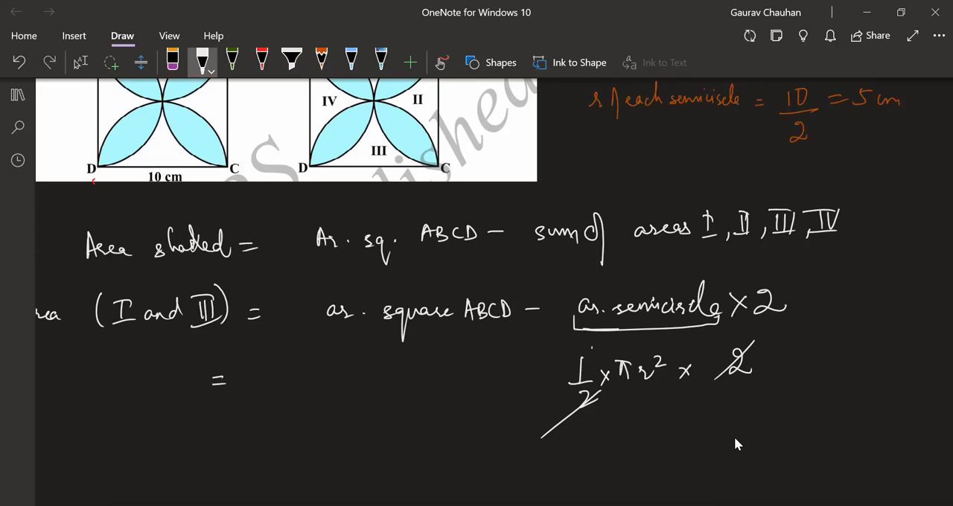
Write = 10×10 − 3.14×5×5 = 21.5 cm² on new lines below the formula.
{"action": "left_click_drag", "start_coordinate": [312, 383], "coordinate": [350, 387]}
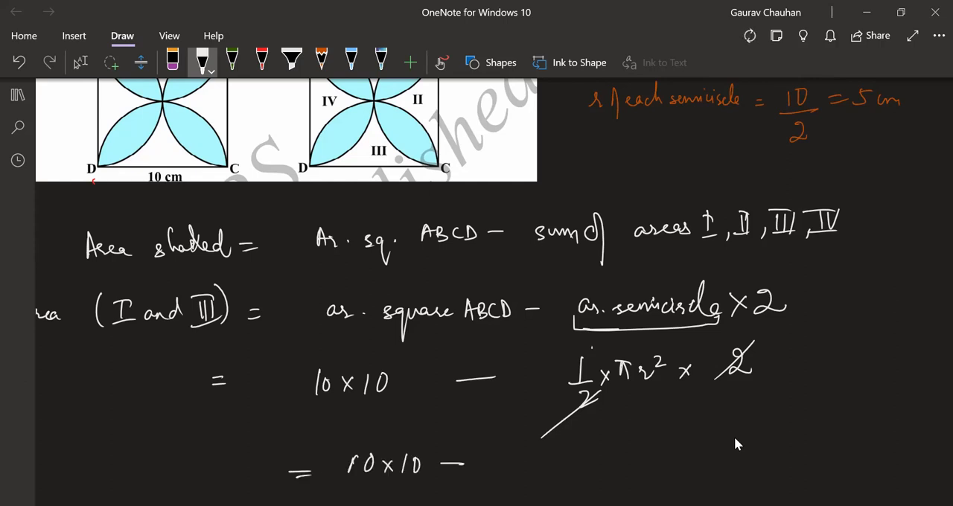
{"action": "type", "text": "3.14 x"}
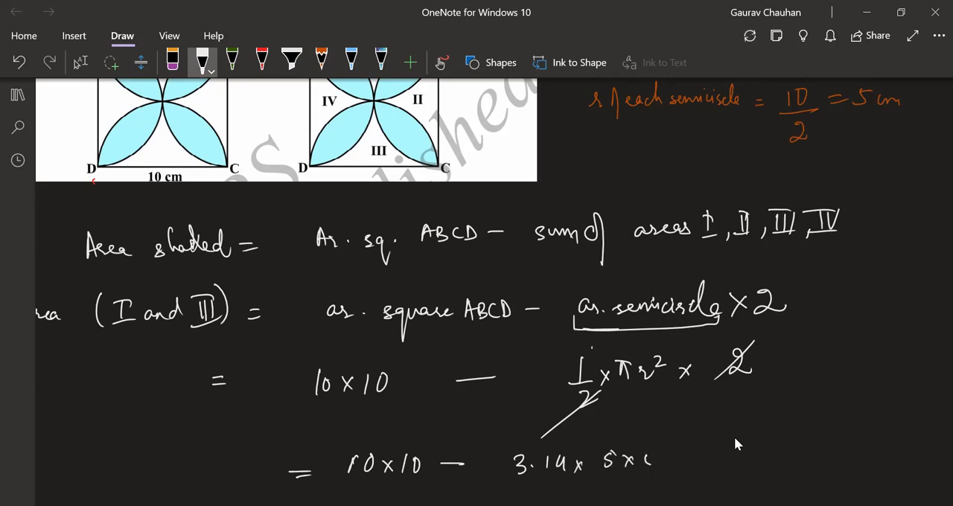
{"action": "scroll", "scroll_direction": "down", "scroll_amount": 3}
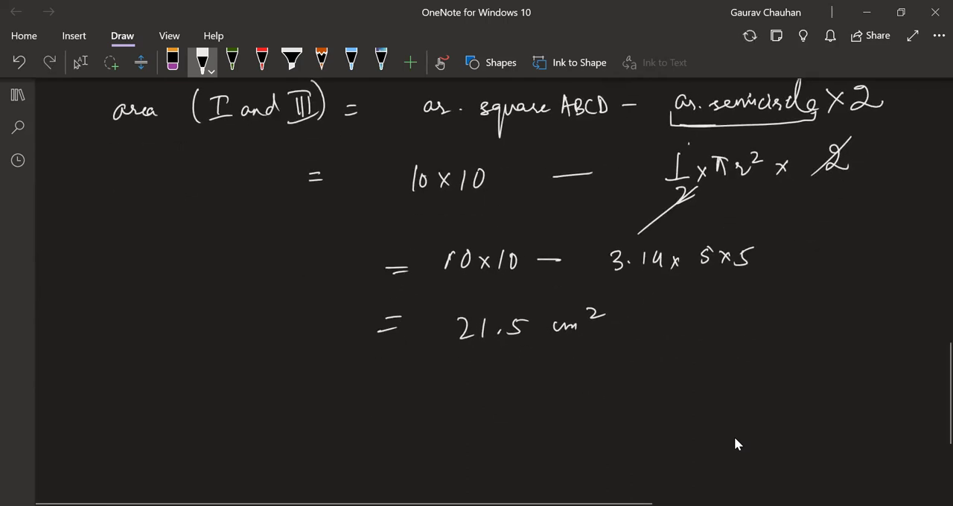
Write 'Illy, ar.(II and IV)' and mark the square and region III on the figure in red.
{"action": "left_click_drag", "start_coordinate": [131, 399], "coordinate": [227, 398]}
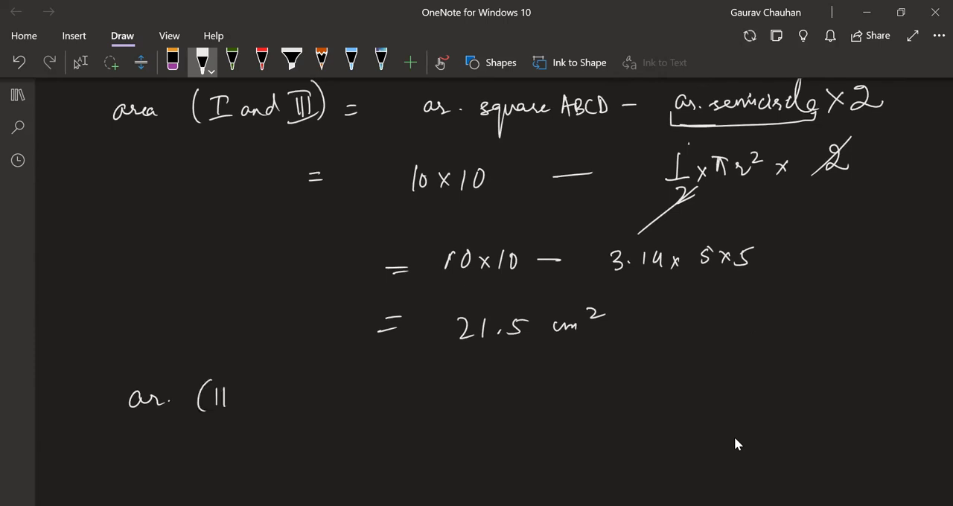
{"action": "left_click_drag", "start_coordinate": [216, 391], "coordinate": [234, 402]}
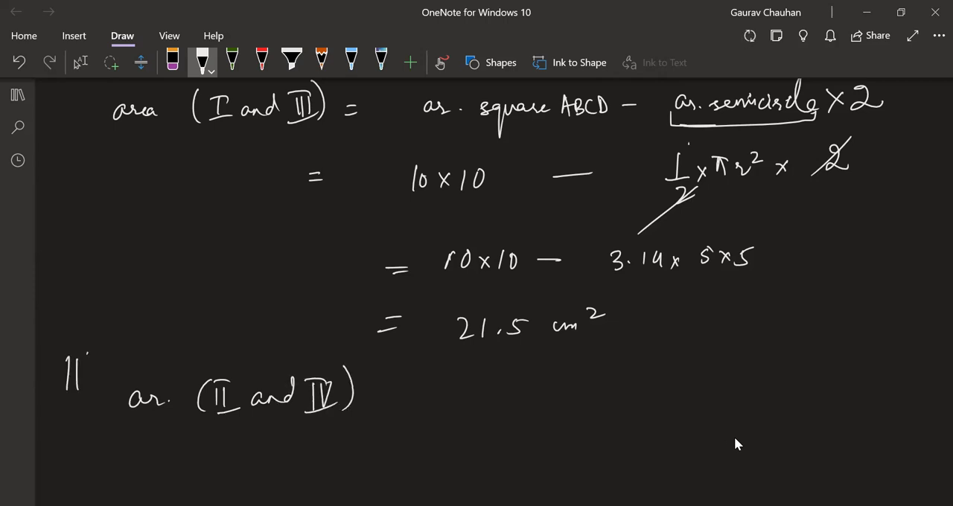
{"action": "scroll", "scroll_direction": "up", "scroll_amount": 3}
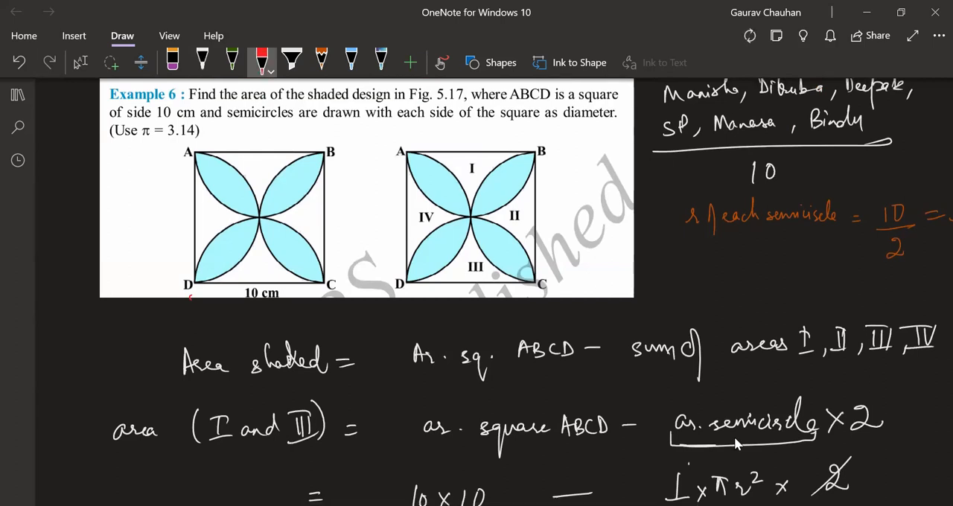
{"action": "left_click_drag", "start_coordinate": [402, 149], "coordinate": [536, 290]}
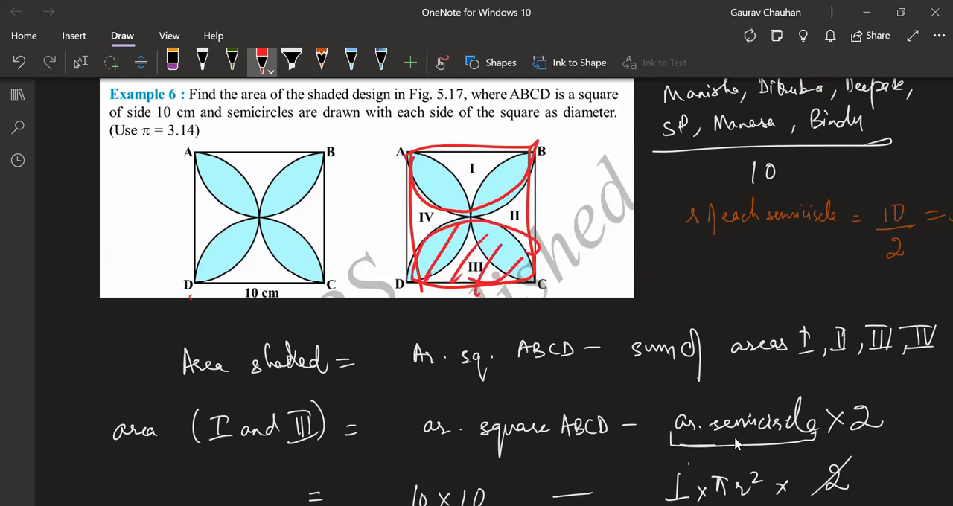
{"action": "left_click_drag", "start_coordinate": [462, 164], "coordinate": [477, 216]}
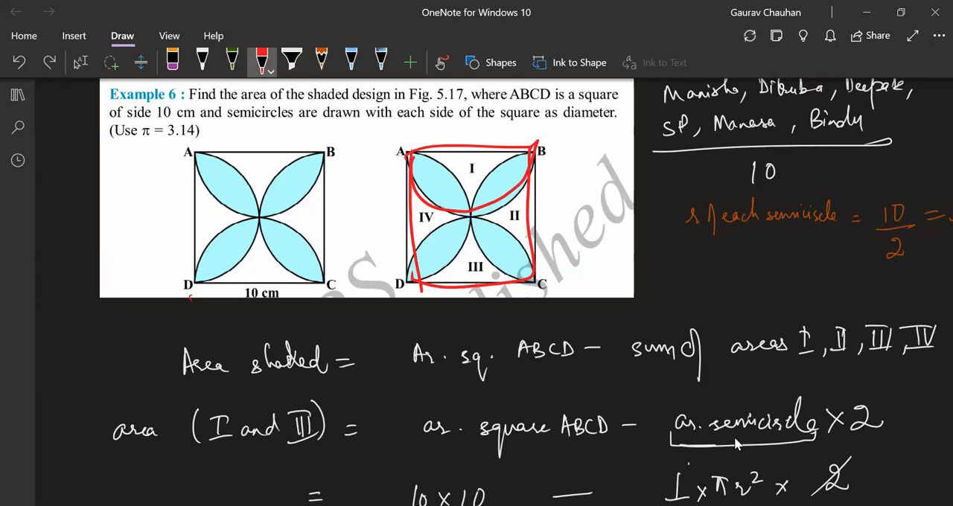
Back in white ink, finish the line with = 21.5 cm².
{"action": "scroll", "scroll_direction": "down", "scroll_amount": 3}
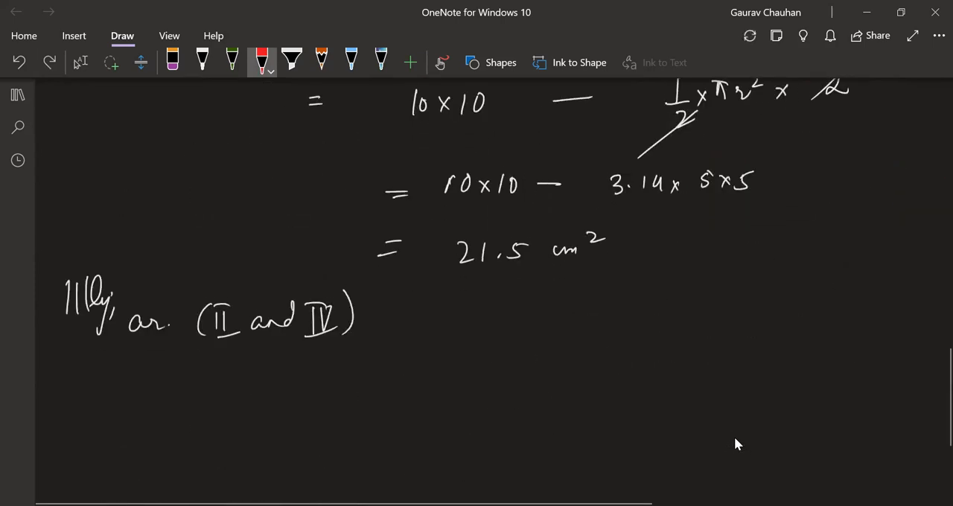
{"action": "left_click", "coordinate": [202, 61]}
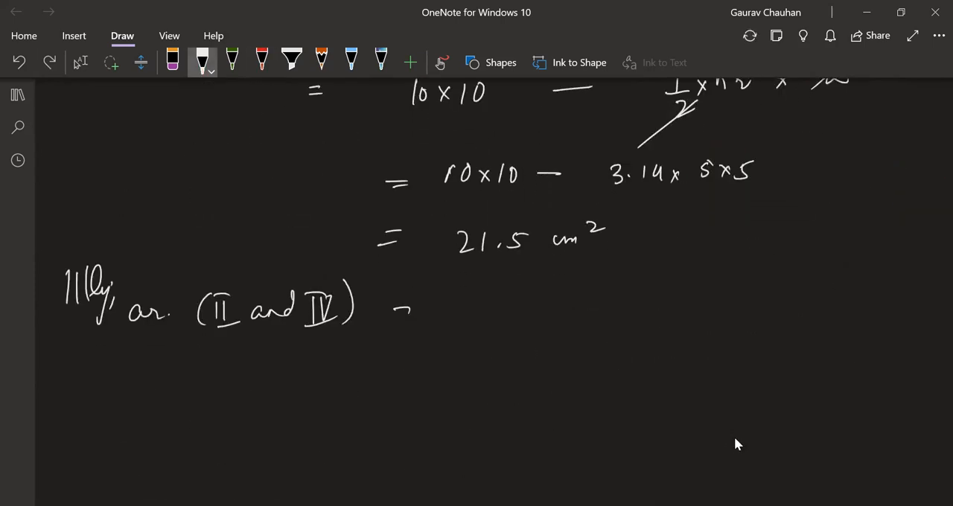
{"action": "left_click_drag", "start_coordinate": [387, 309], "coordinate": [596, 298]}
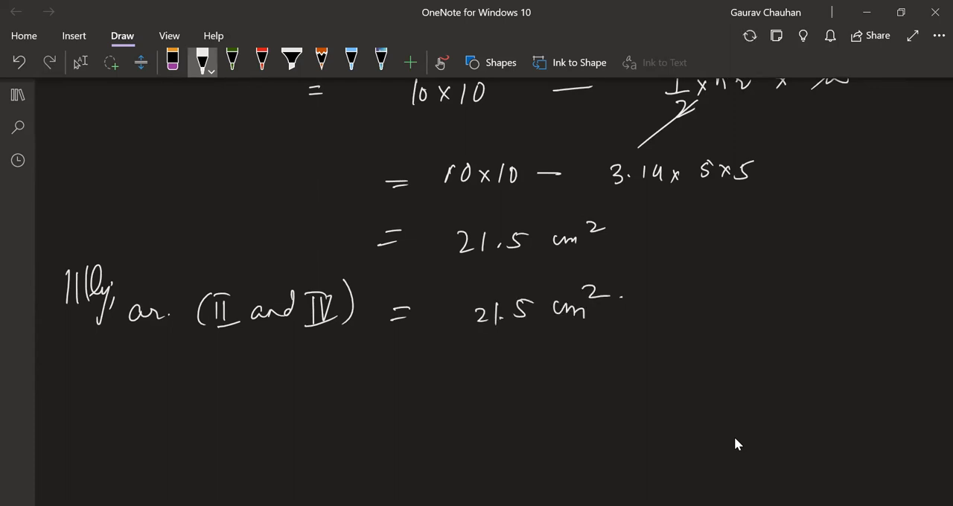
{"action": "scroll", "scroll_direction": "up", "scroll_amount": 3}
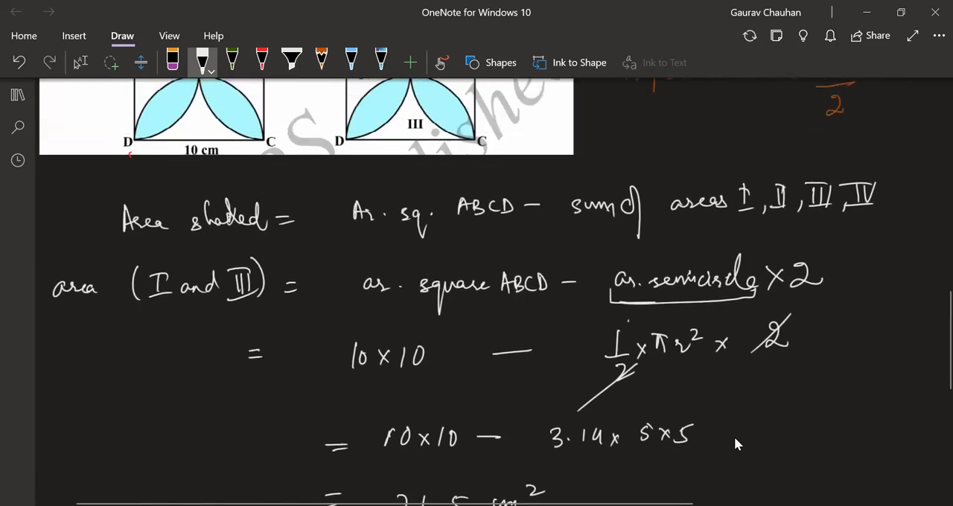
{"action": "scroll", "scroll_direction": "up", "scroll_amount": 3}
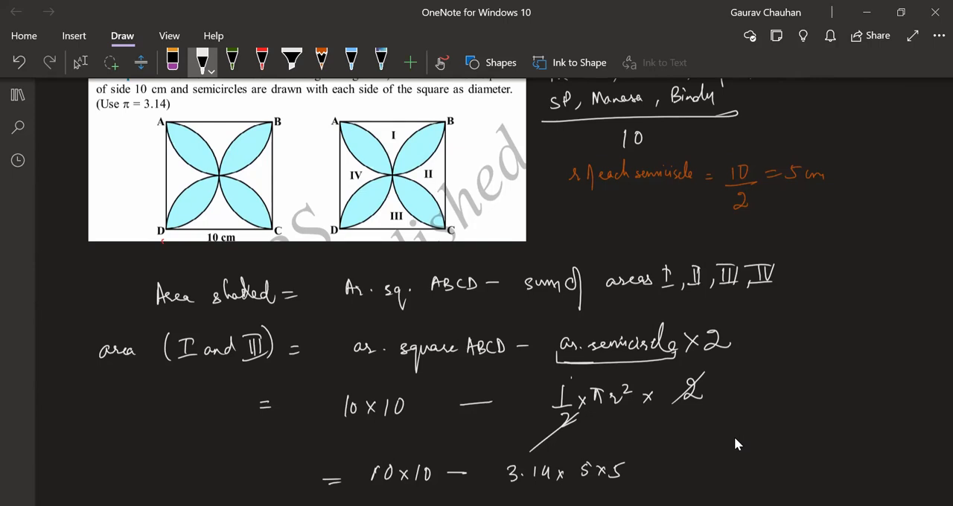
{"action": "scroll", "scroll_direction": "down", "scroll_amount": 3}
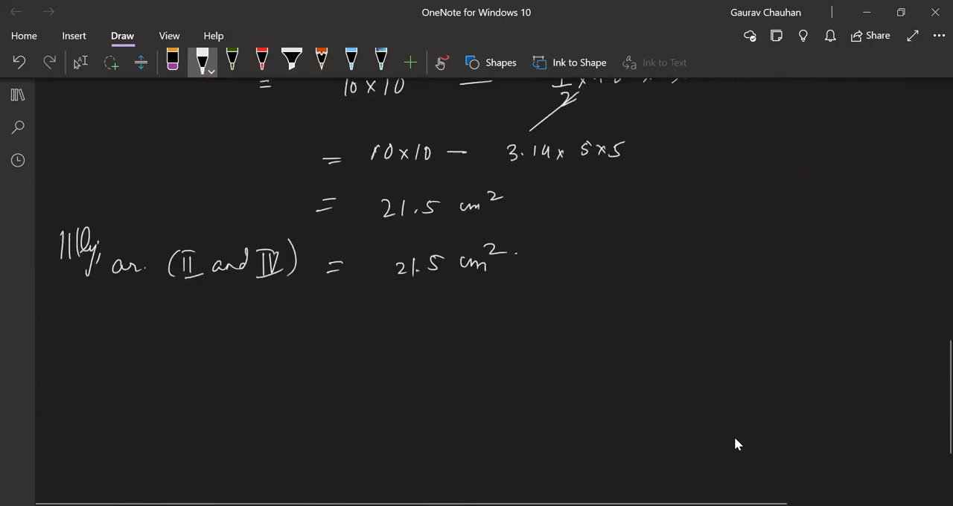
Handwrite '(since all the semicircles have the same diameter' beside the 21.5 cm² result.
{"action": "left_click_drag", "start_coordinate": [596, 268], "coordinate": [637, 257]}
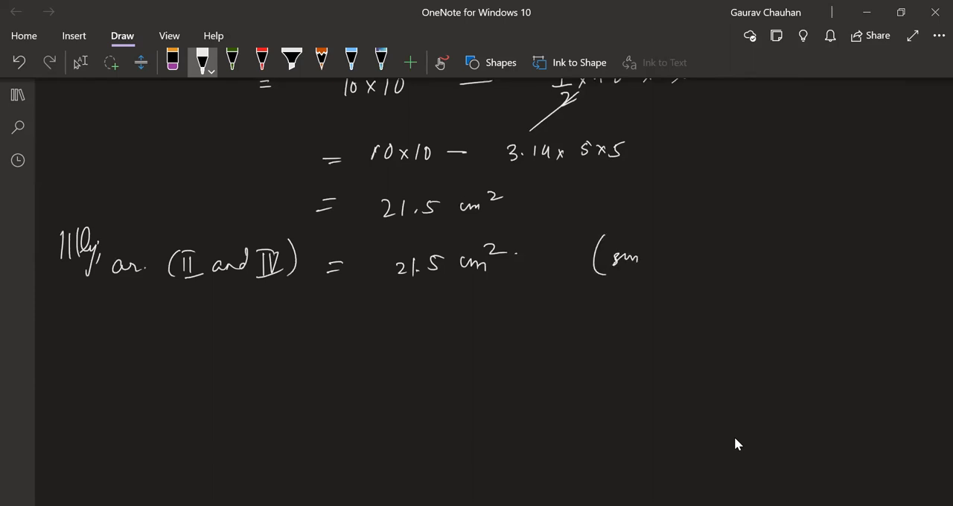
{"action": "left_click_drag", "start_coordinate": [648, 257], "coordinate": [745, 257]}
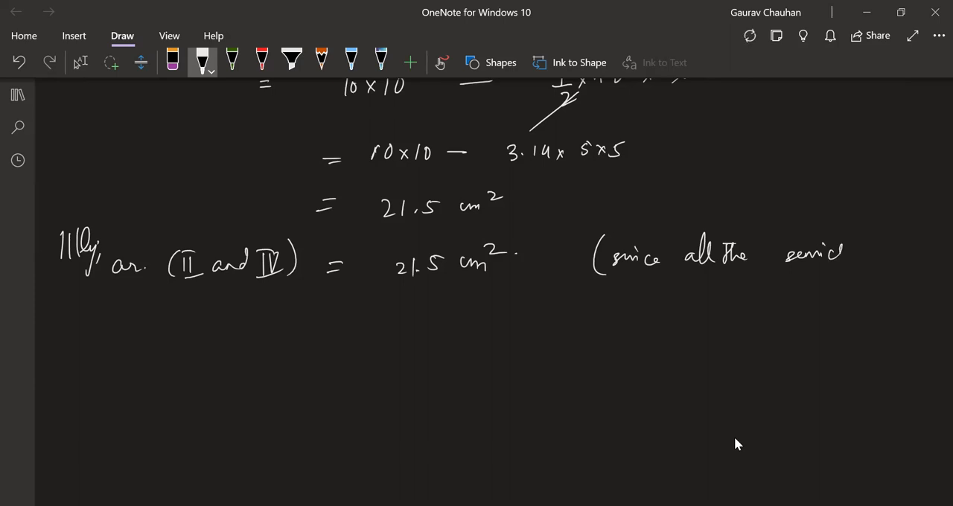
{"action": "left_click_drag", "start_coordinate": [826, 254], "coordinate": [882, 253]}
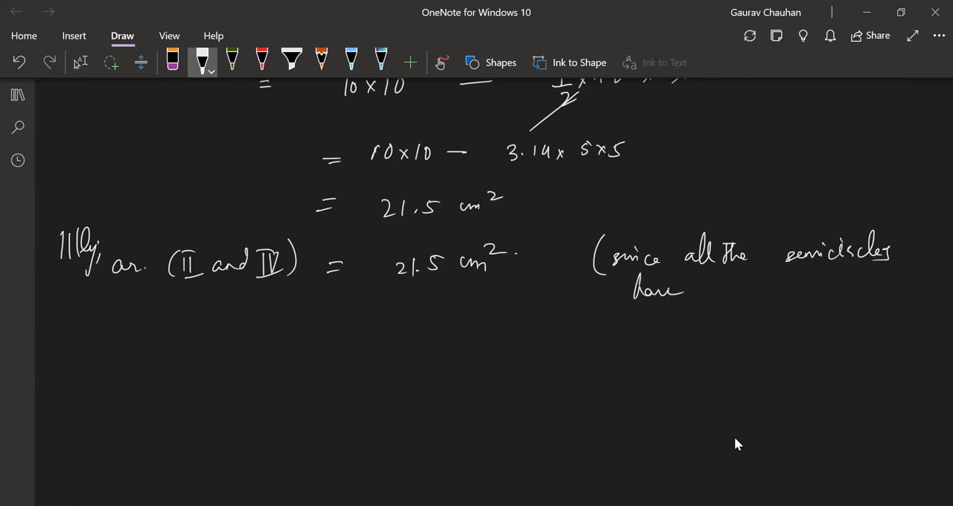
{"action": "left_click_drag", "start_coordinate": [692, 291], "coordinate": [737, 291]}
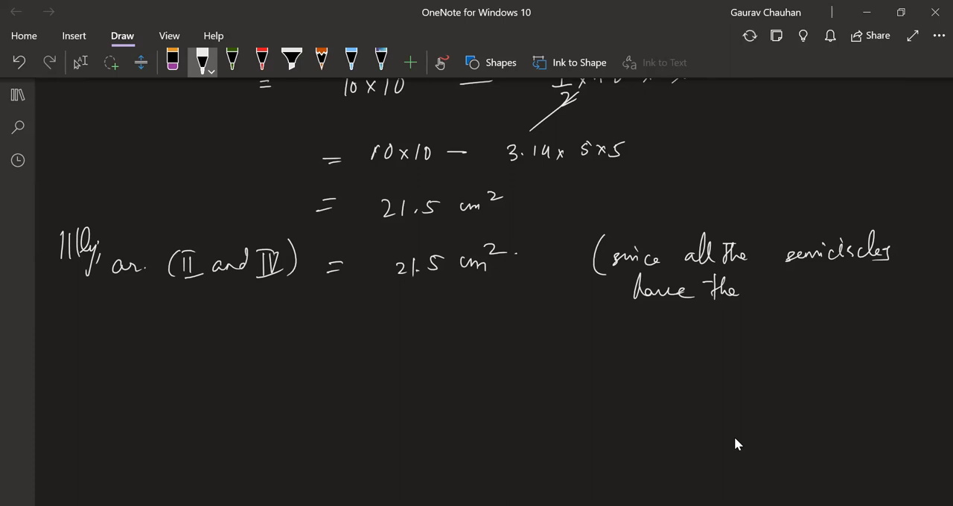
{"action": "left_click_drag", "start_coordinate": [767, 290], "coordinate": [801, 290]}
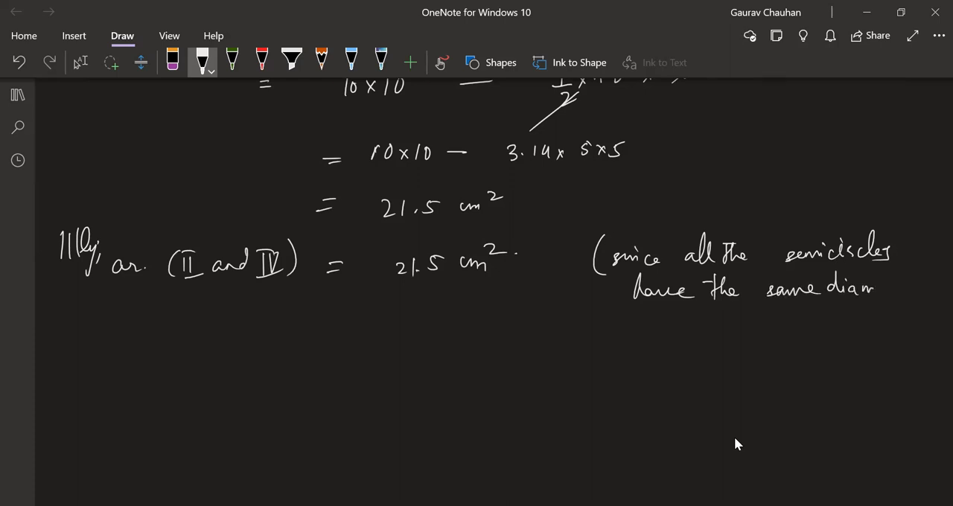
{"action": "left_click_drag", "start_coordinate": [878, 291], "coordinate": [930, 290]}
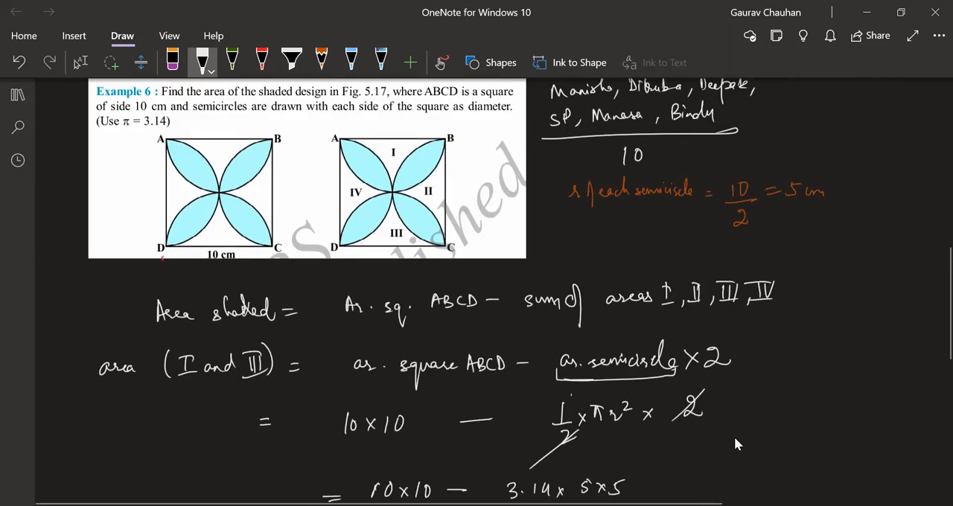
In red ink, finish the shaded area as = 100 − 43 = 57 cm² beneath formula (1).
{"action": "scroll", "scroll_direction": "down", "scroll_amount": 3}
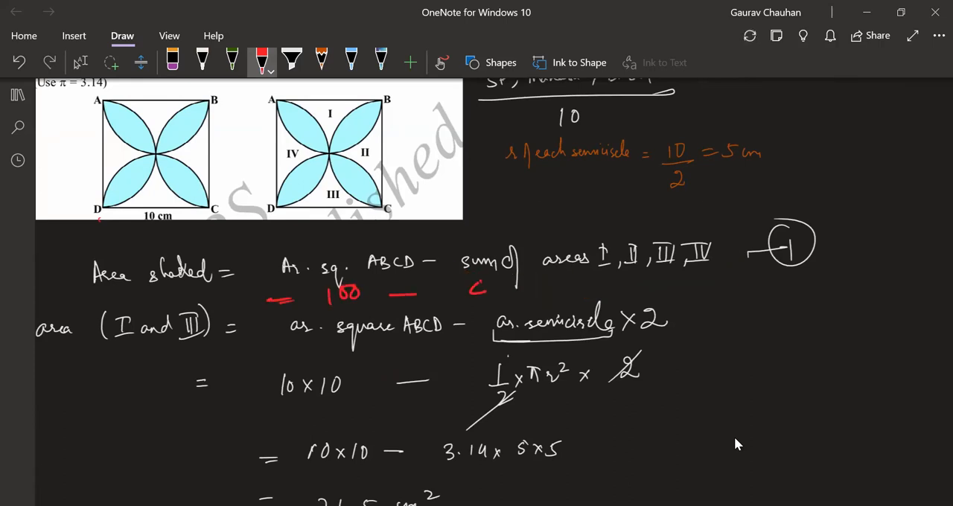
{"action": "left_click_drag", "start_coordinate": [476, 291], "coordinate": [686, 287]}
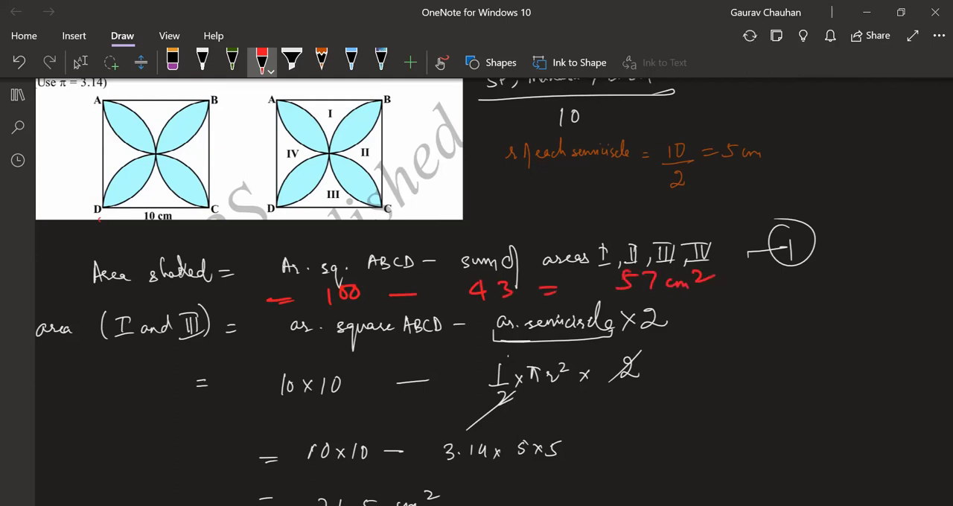
{"action": "left_click", "coordinate": [172, 61]}
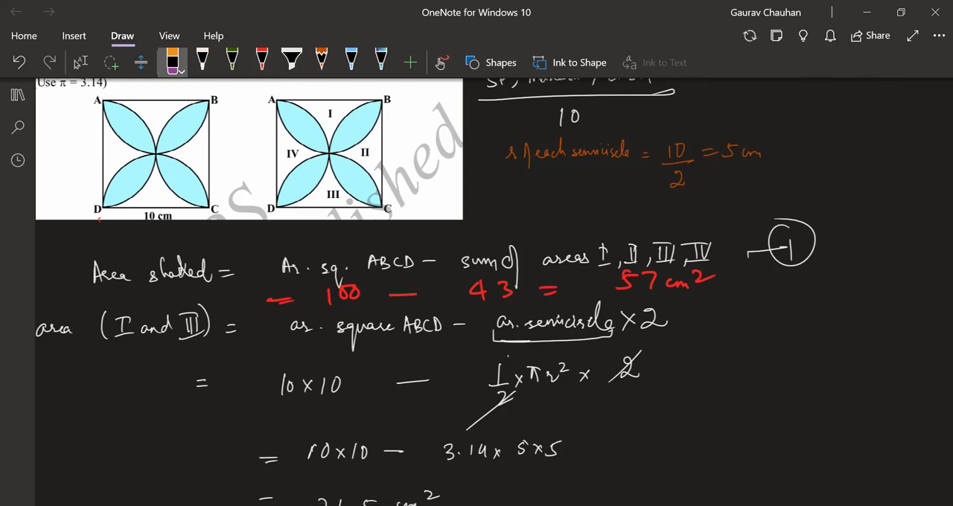